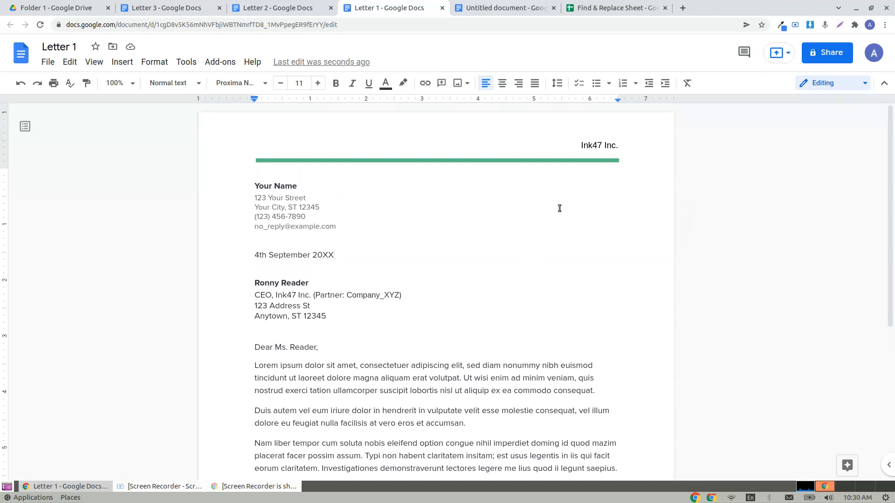
mouse_move(528, 248)
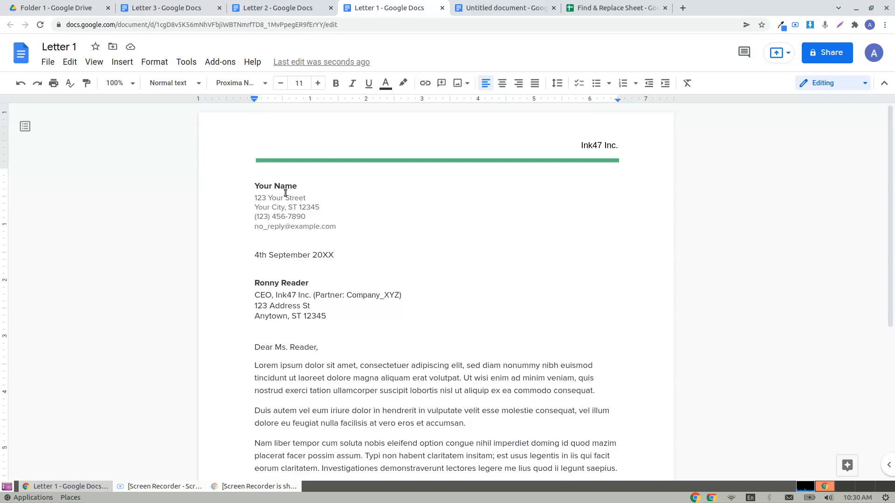
mouse_move(429, 218)
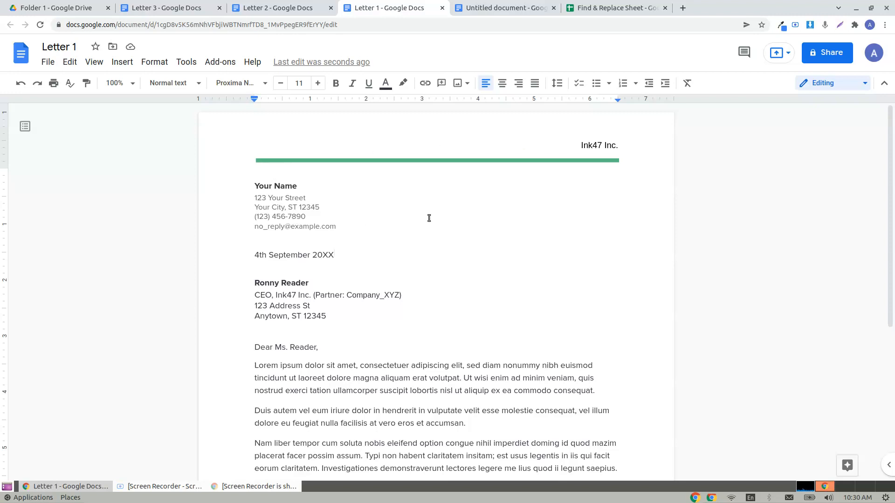
mouse_move(571, 153)
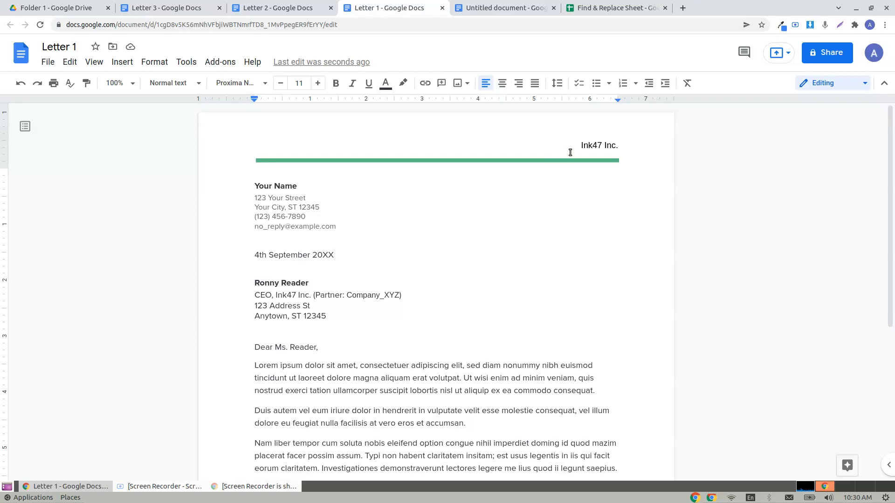
Review Ink47 Inc. in the letter header and the recipient address line
double_click(599, 145)
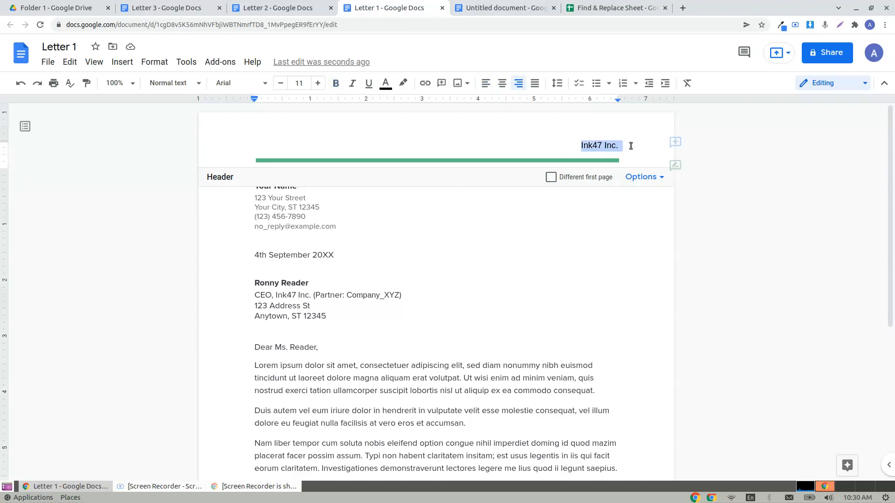
click(309, 270)
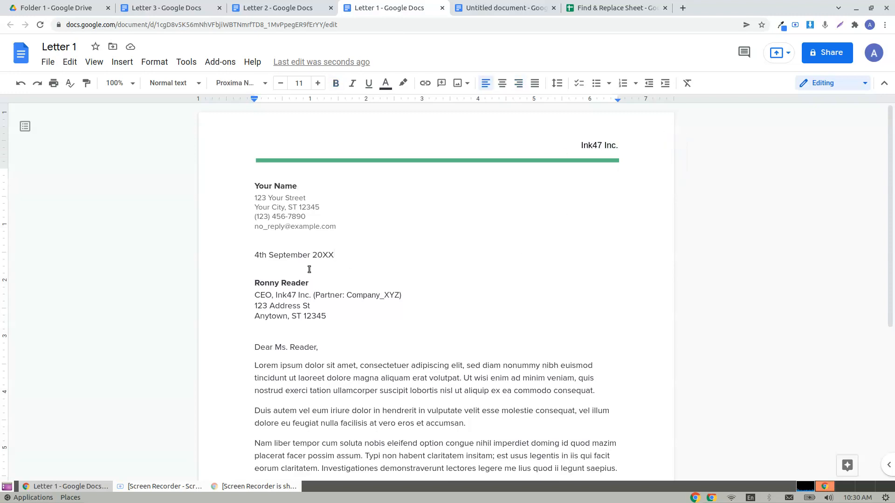
double_click(285, 295)
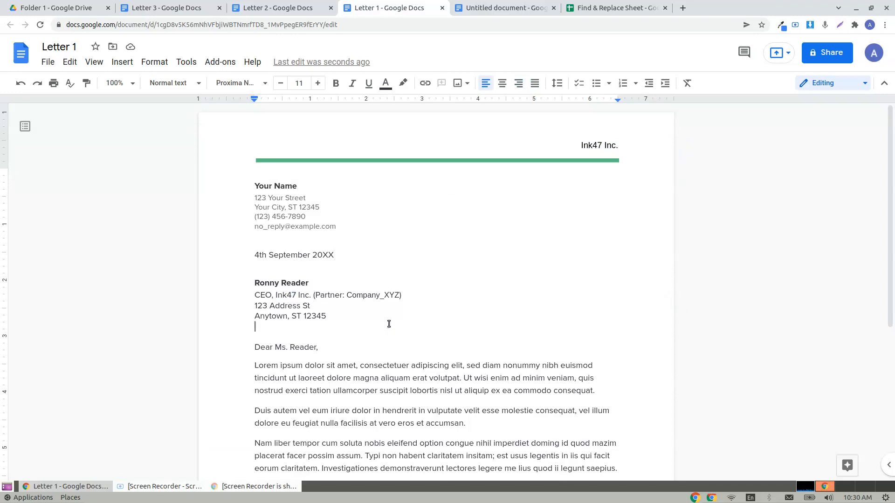
mouse_move(318, 305)
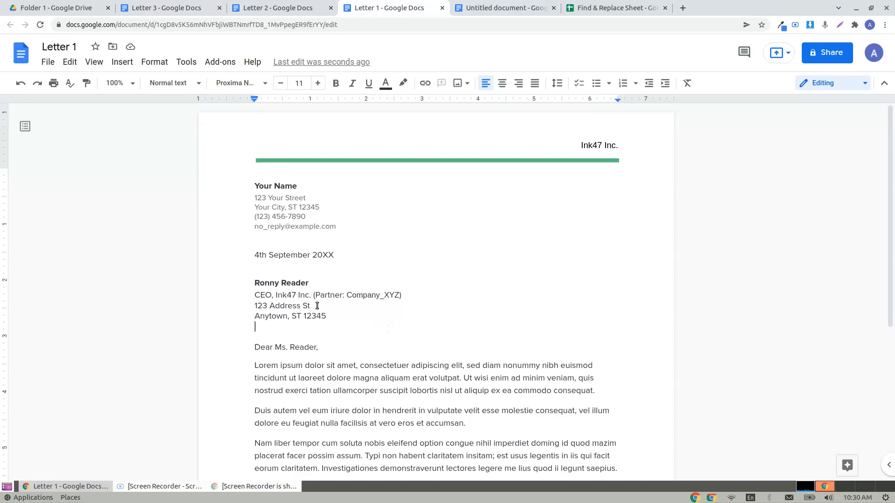
Launch the Bulk Hyperlinks Find & Replace add-on from the blank untitled document
click(510, 7)
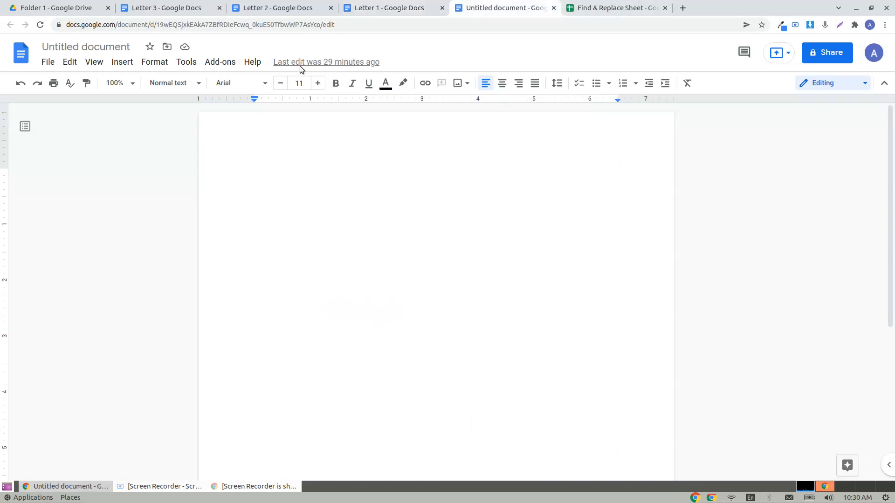
click(220, 61)
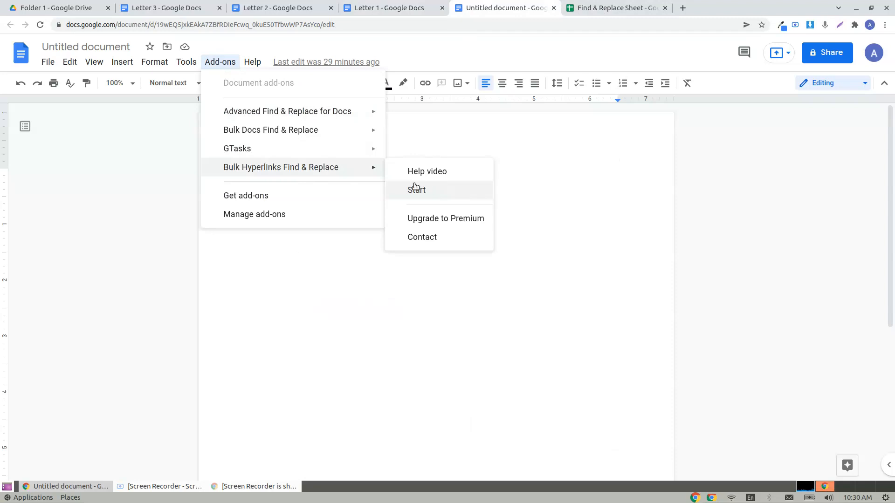
mouse_move(433, 175)
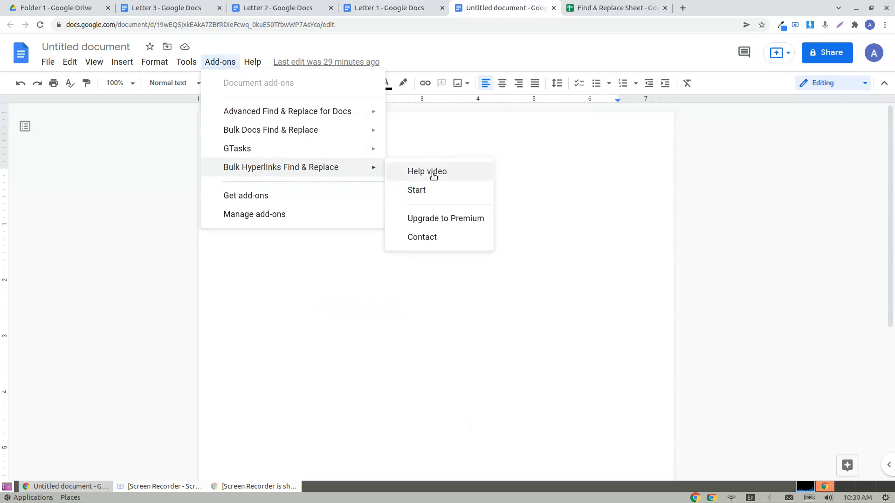
click(416, 190)
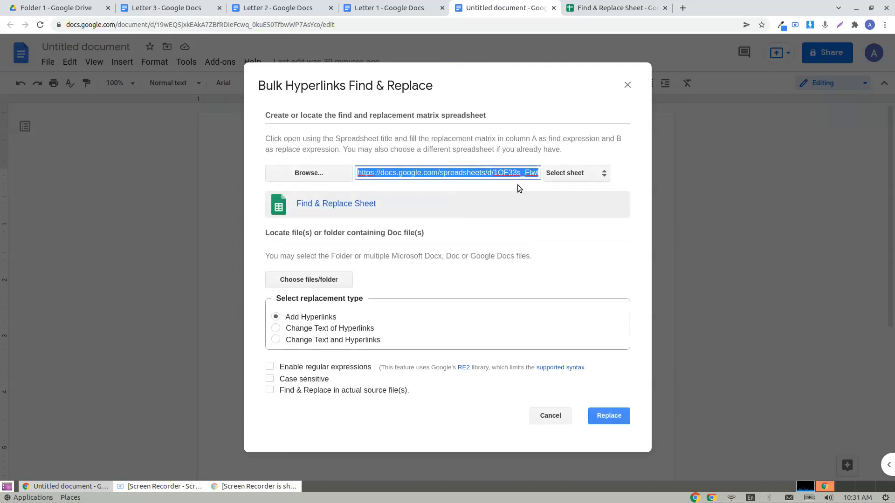
click(486, 174)
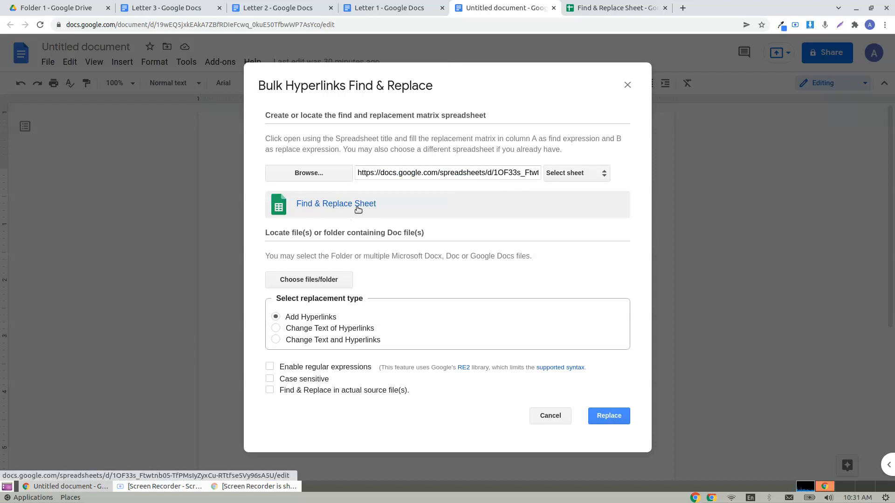
click(459, 174)
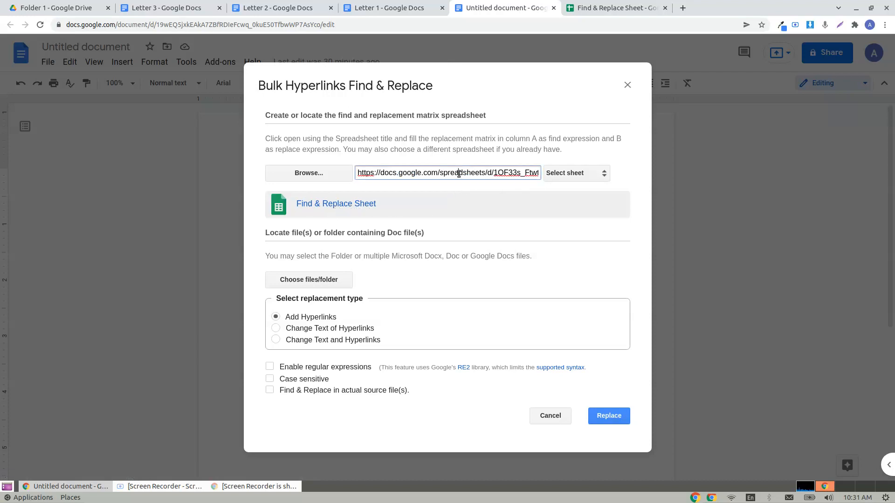
triple_click(459, 174)
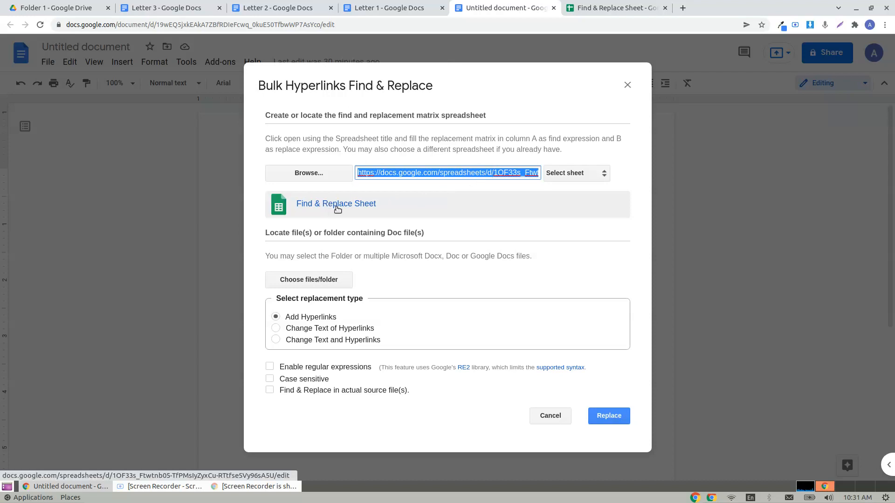
click(336, 203)
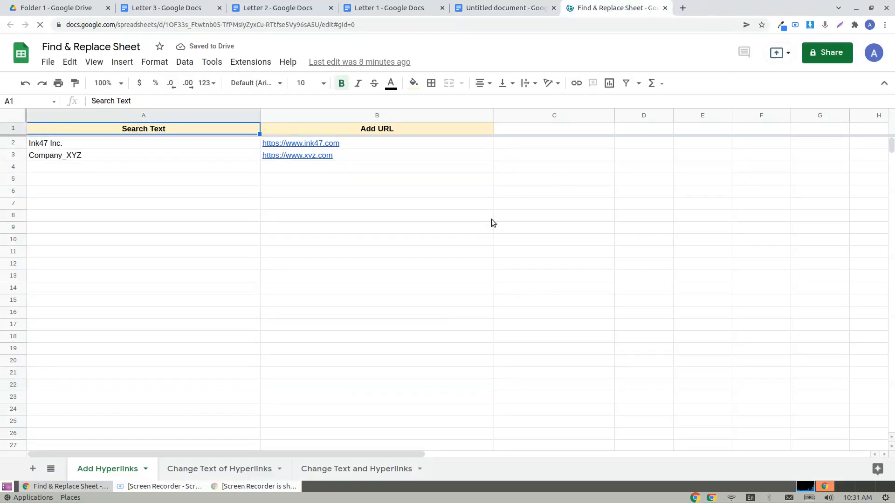
click(376, 203)
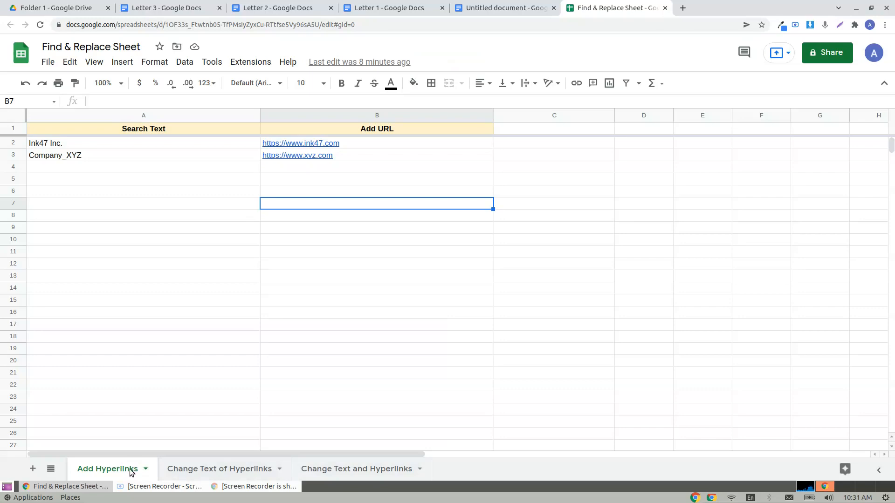
click(505, 8)
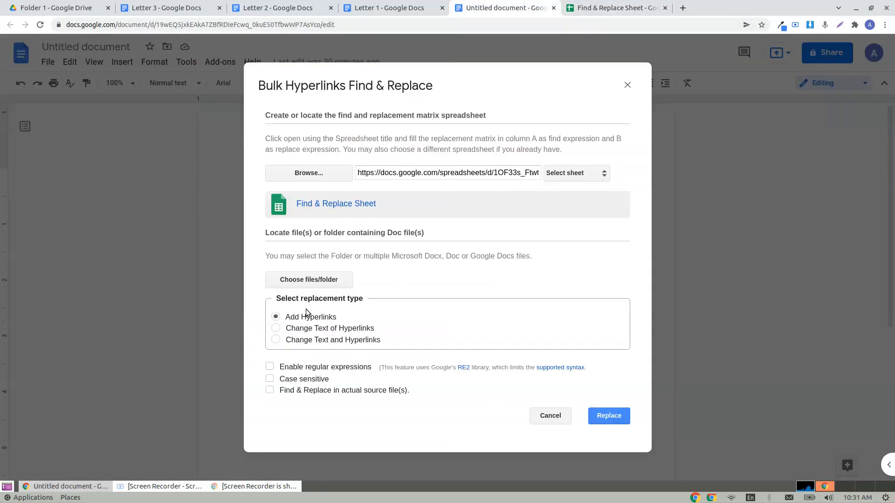
mouse_move(321, 337)
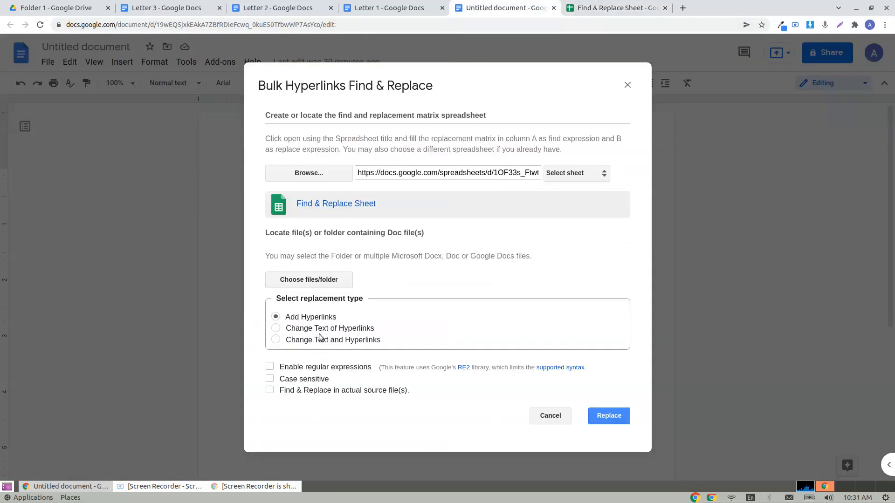
Review the Add Hyperlinks sheet, including the xyz.com link for Company_XYZ
click(616, 7)
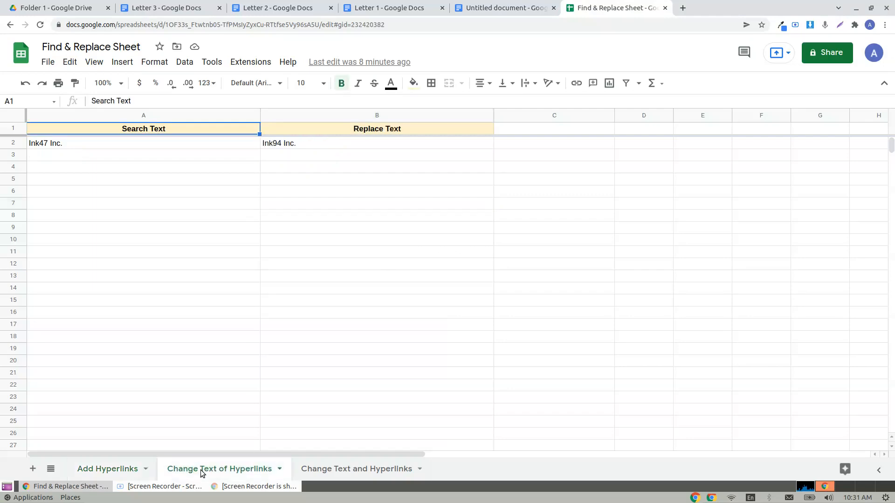
click(109, 469)
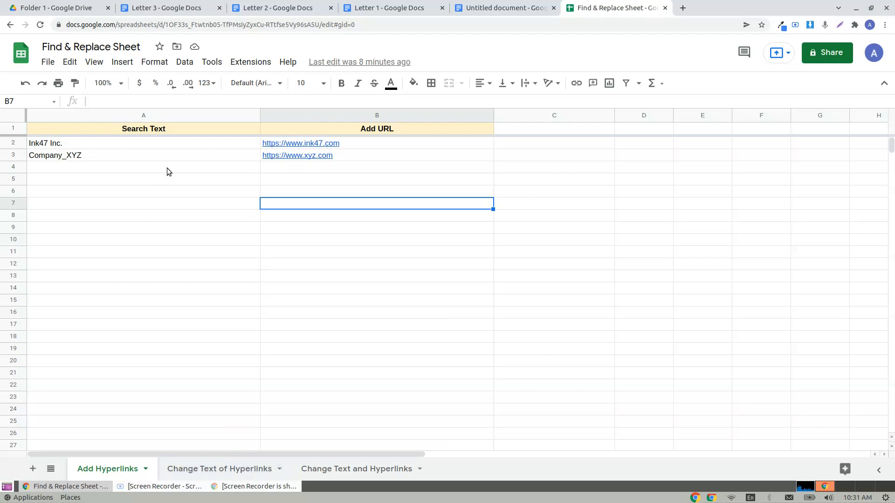
mouse_move(80, 143)
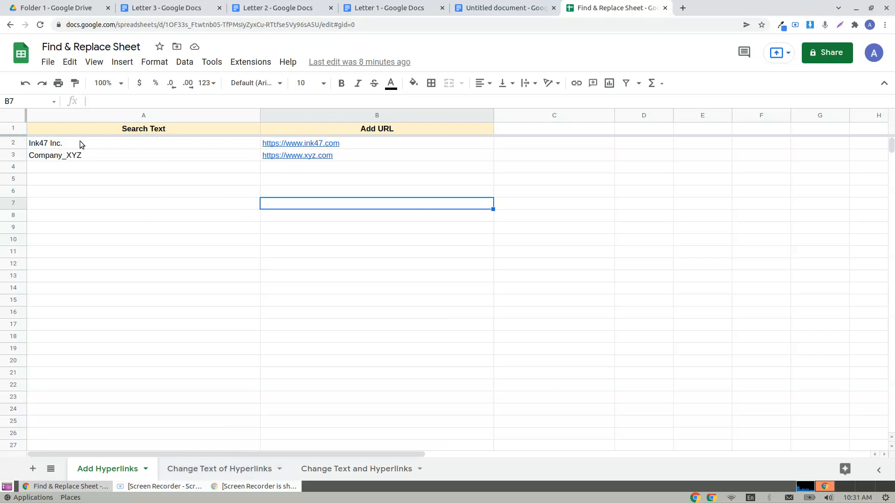
click(298, 155)
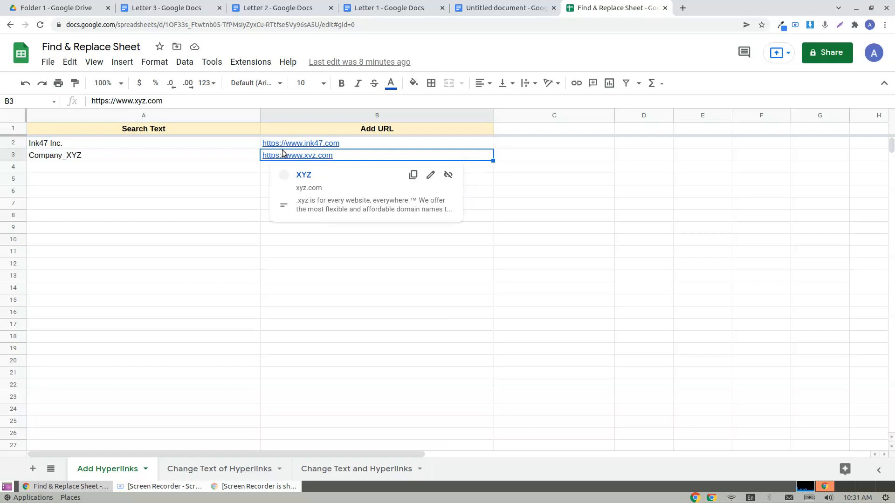
Review the Change Text of Hyperlinks sheet mapping Ink47 Inc. to Ink94 Inc
click(217, 469)
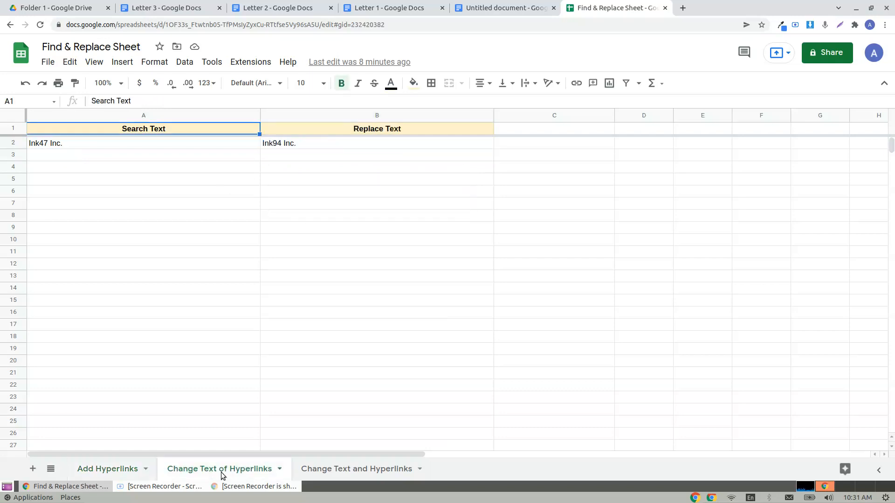
mouse_move(239, 478)
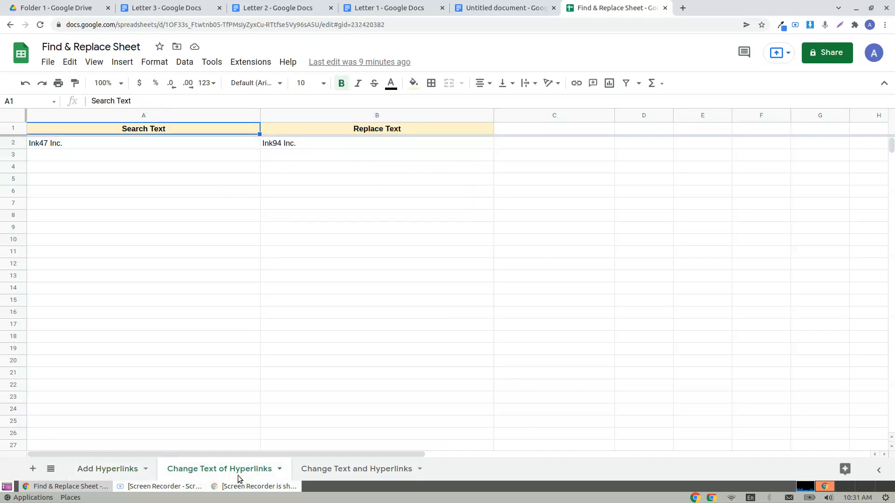
click(140, 190)
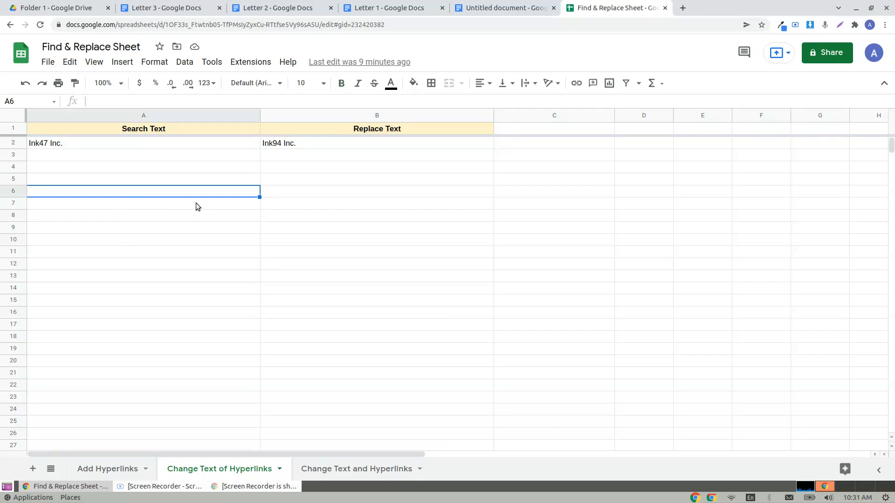
click(116, 142)
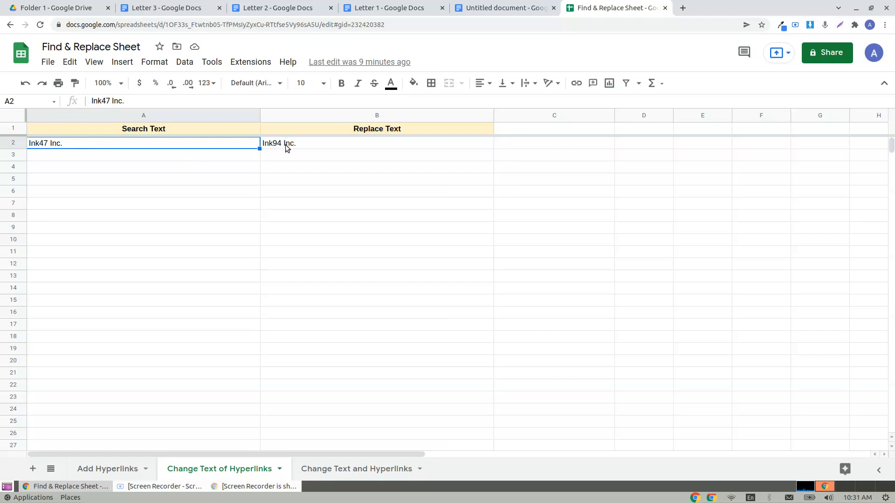
click(377, 143)
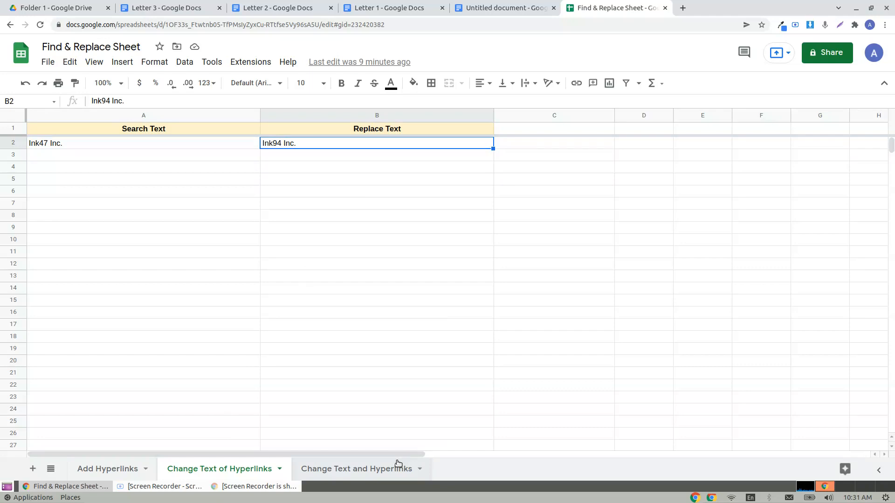
click(357, 469)
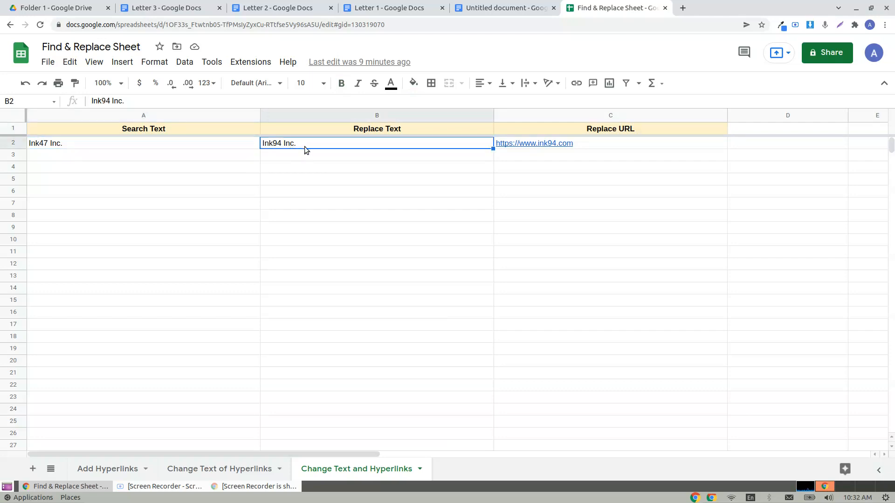
mouse_move(526, 149)
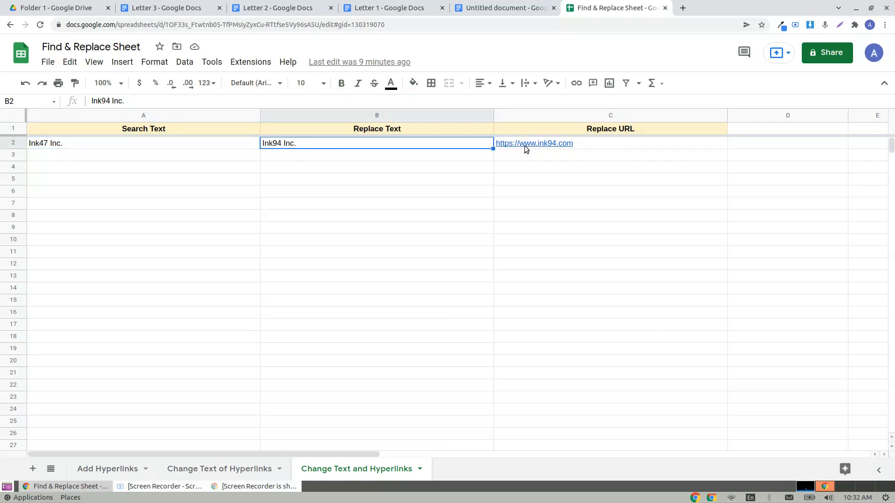
click(534, 143)
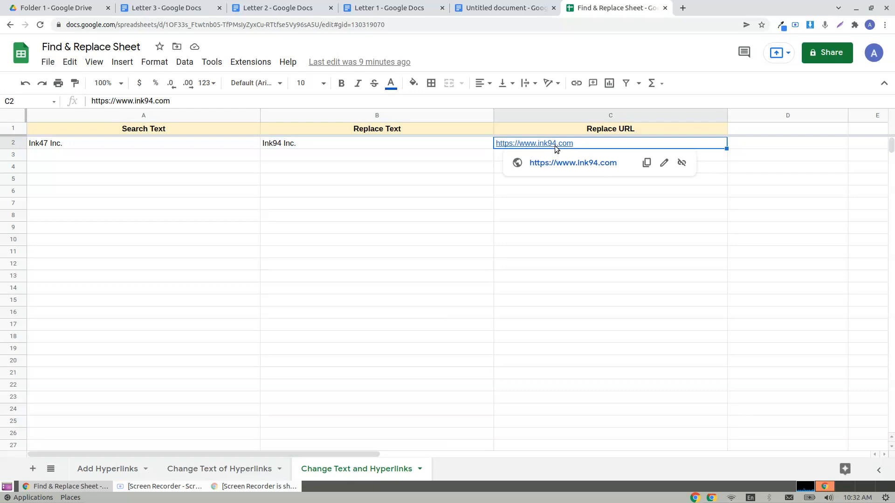
click(377, 144)
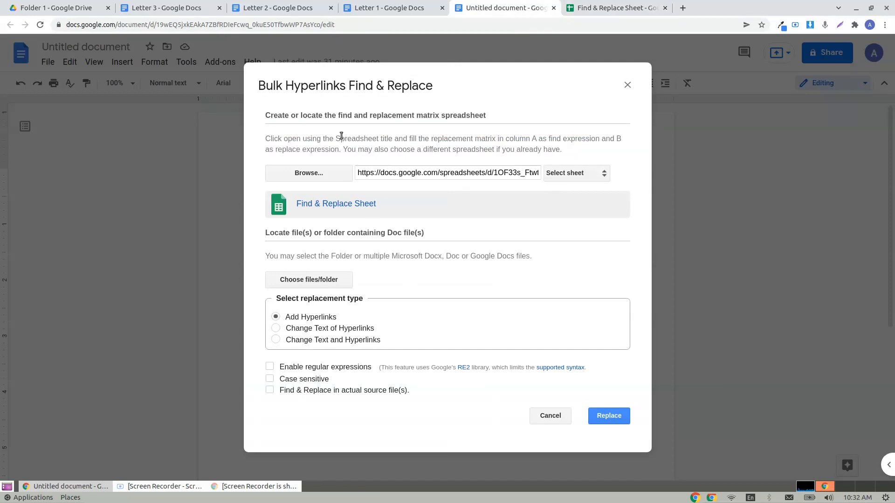
View Folder 1 in Drive holding Letters 1–3, then bring up Letter 1
click(51, 8)
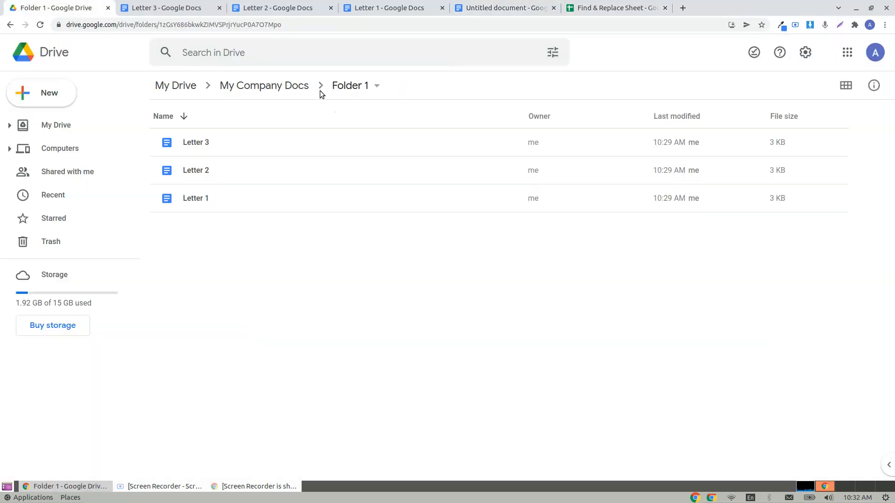
mouse_move(329, 92)
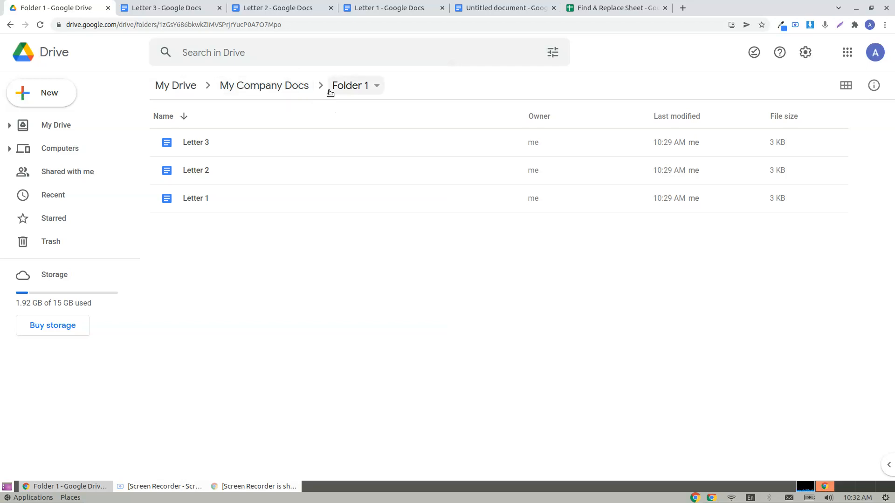
mouse_move(263, 86)
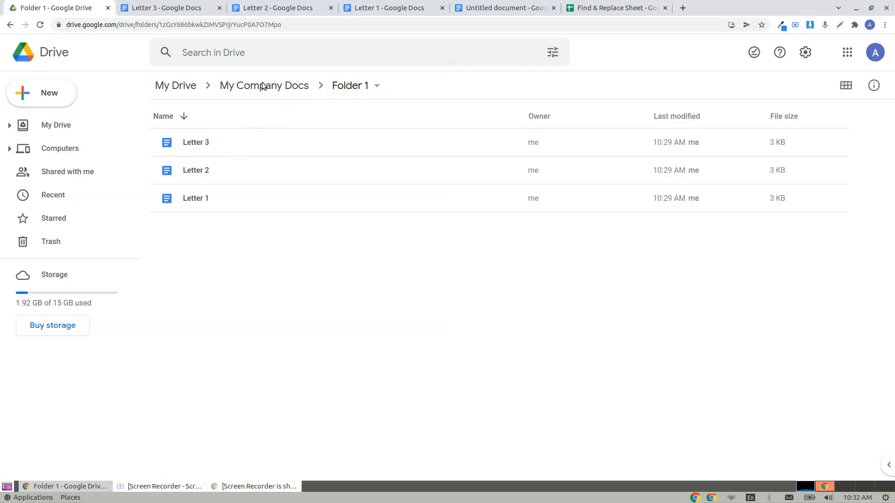
click(390, 8)
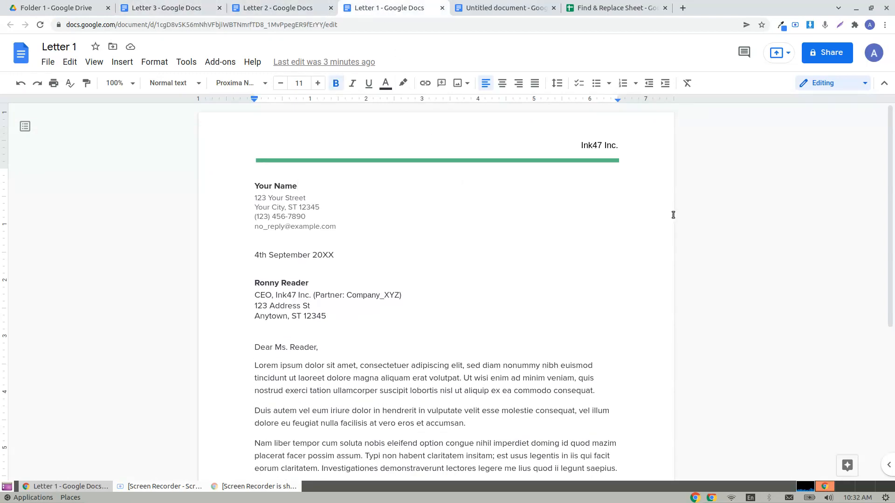
mouse_move(651, 213)
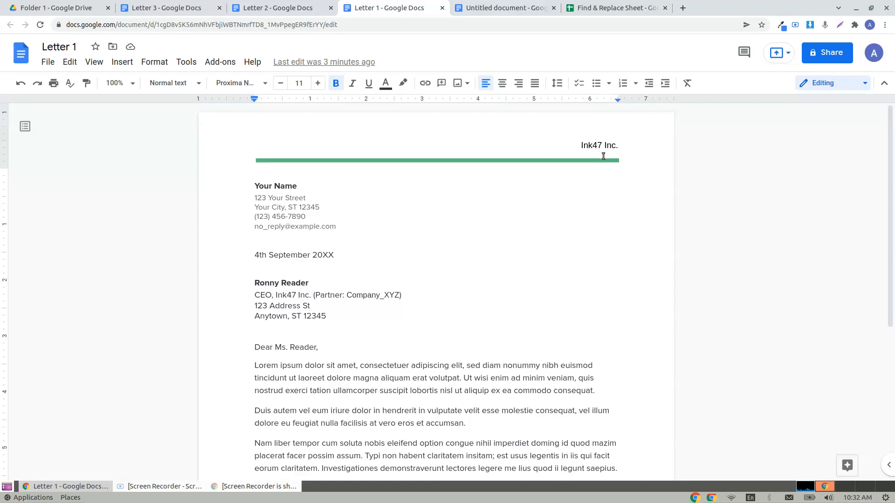
mouse_move(608, 159)
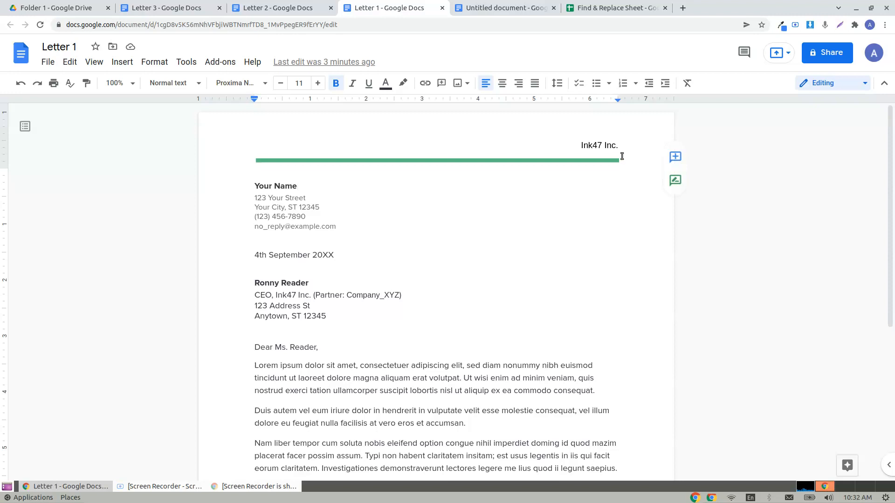
Compare Ink47 Inc. in Letters 3 and 1, highlighting it in Letter 1's address, then return to the sheet
click(164, 8)
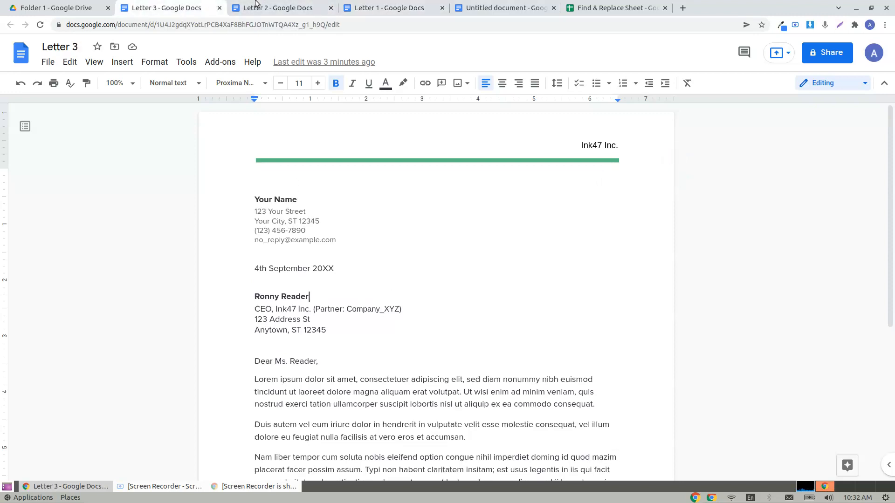
click(390, 8)
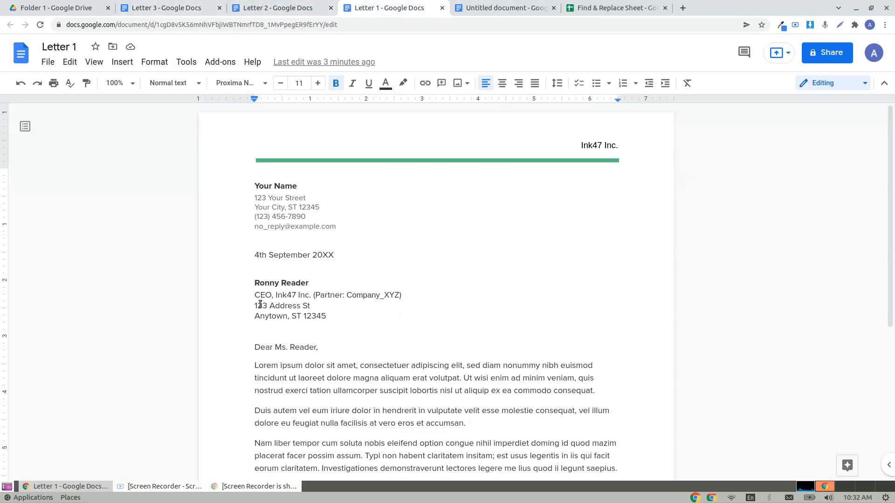
drag(276, 295, 309, 295)
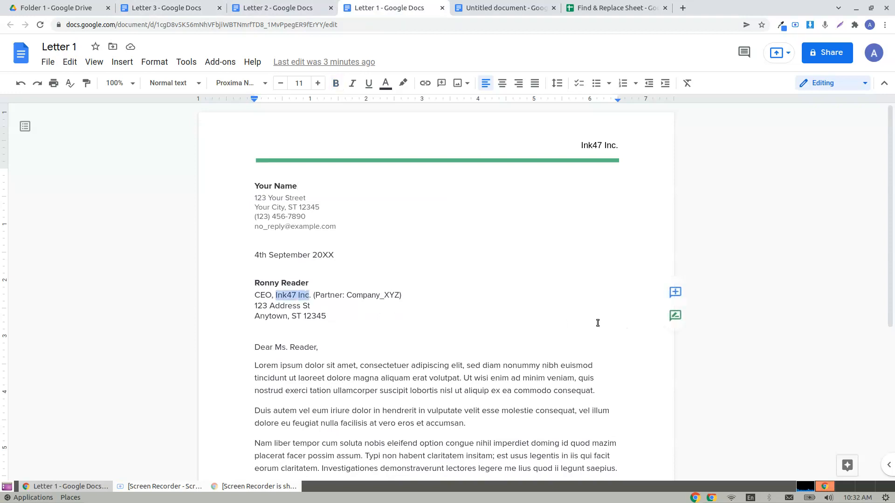
mouse_move(481, 326)
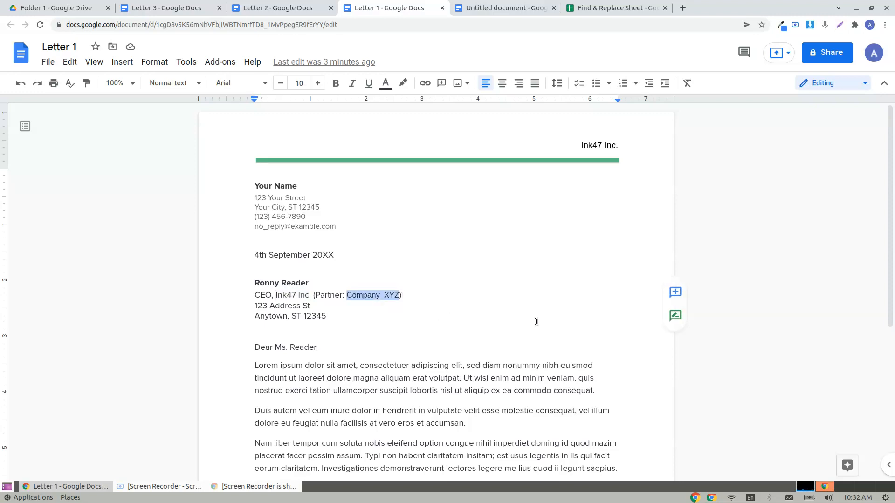
click(614, 8)
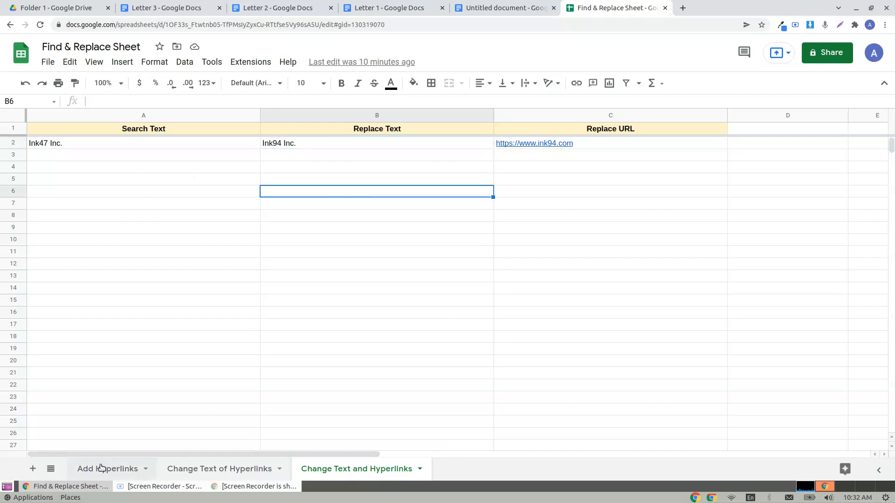
Check the Add Hyperlinks rows for Ink47 Inc. and Company_XYZ against Letter 1, ending at the add-on dialog
click(108, 468)
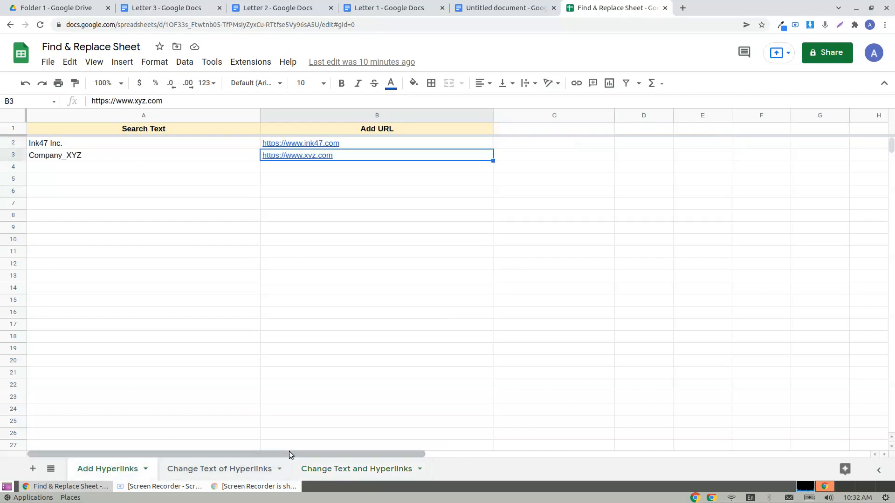
mouse_move(103, 477)
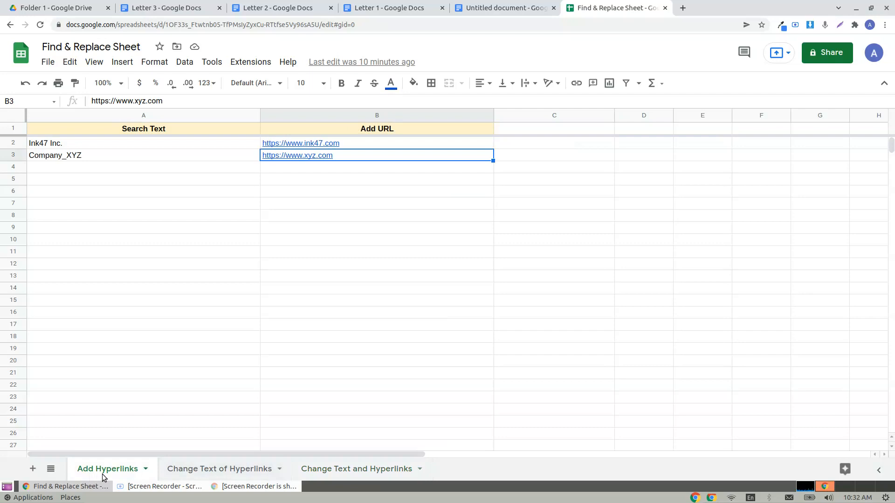
click(386, 9)
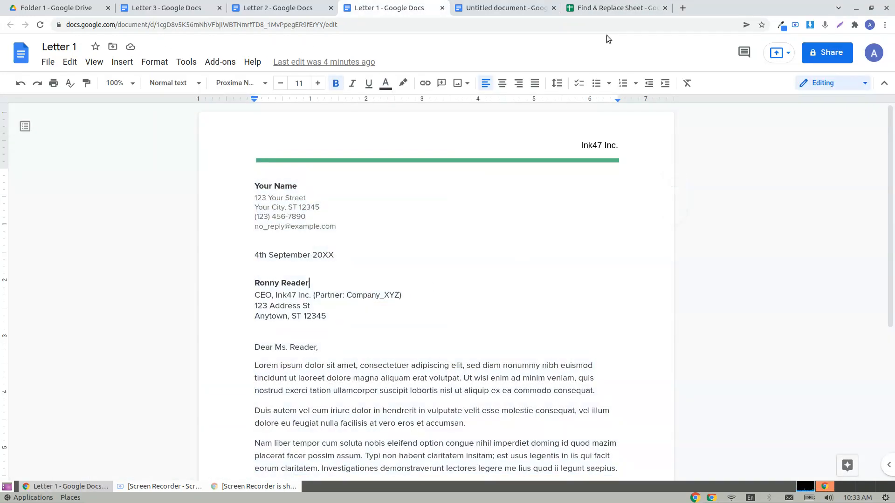
click(616, 8)
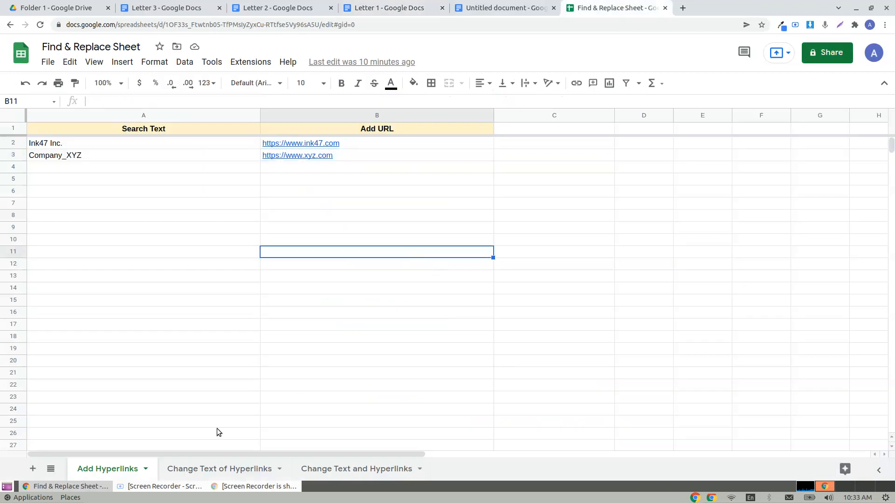
click(46, 144)
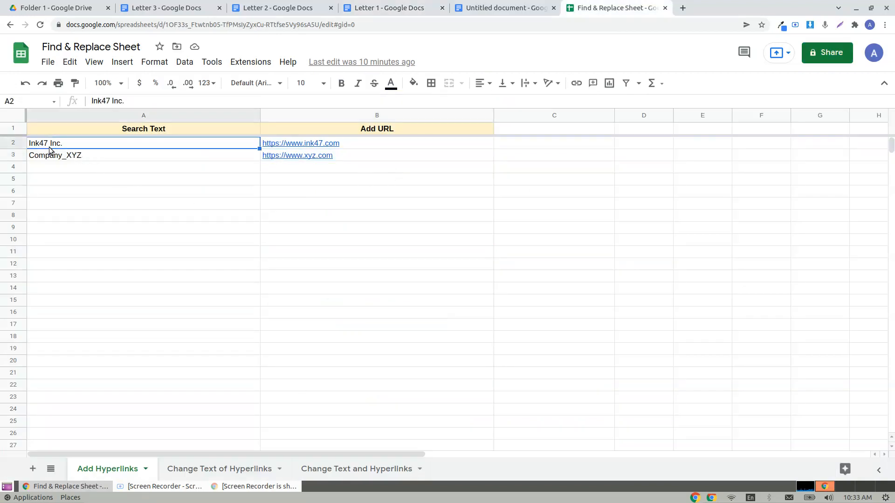
click(300, 144)
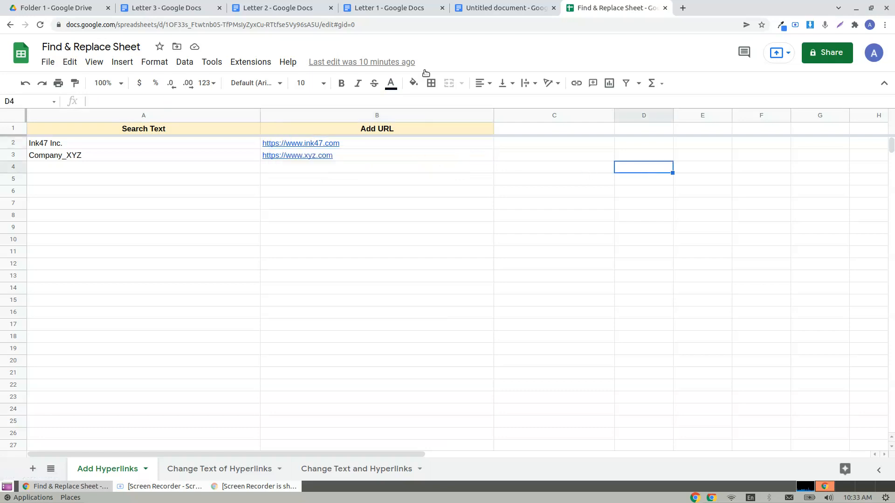
click(390, 7)
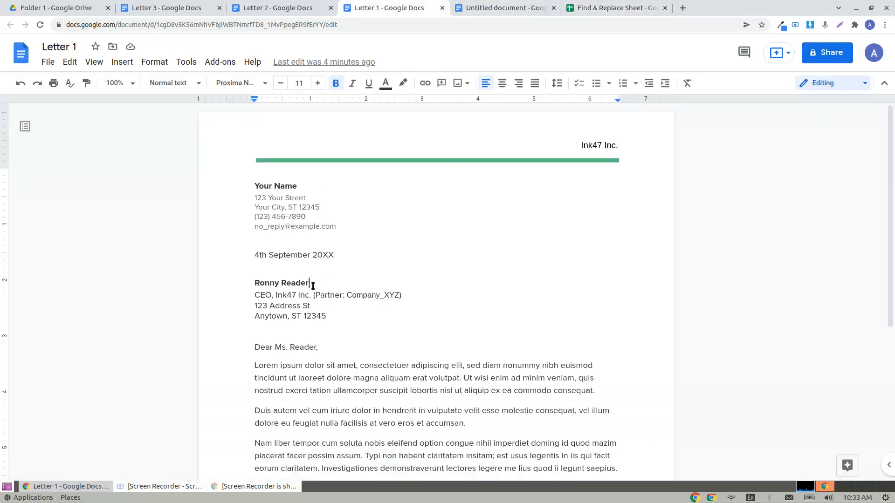
double_click(285, 295)
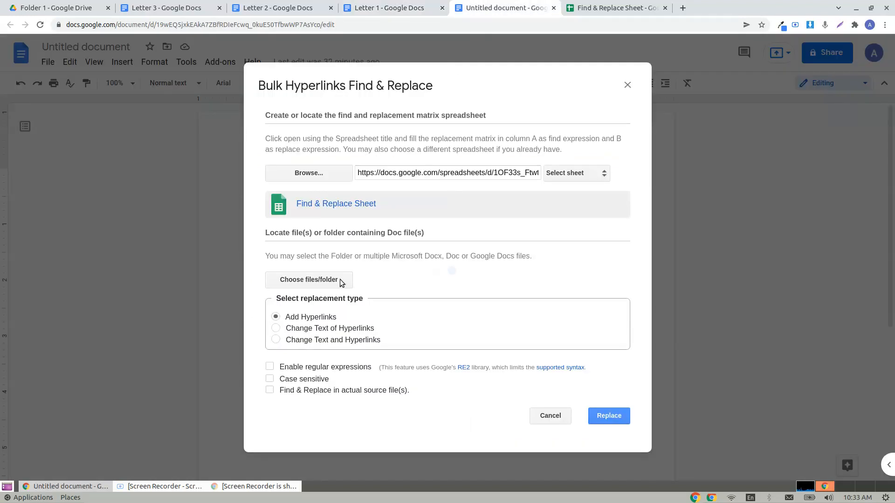
Choose the letters from My Company Docs and enable replacing in the actual source files
click(308, 280)
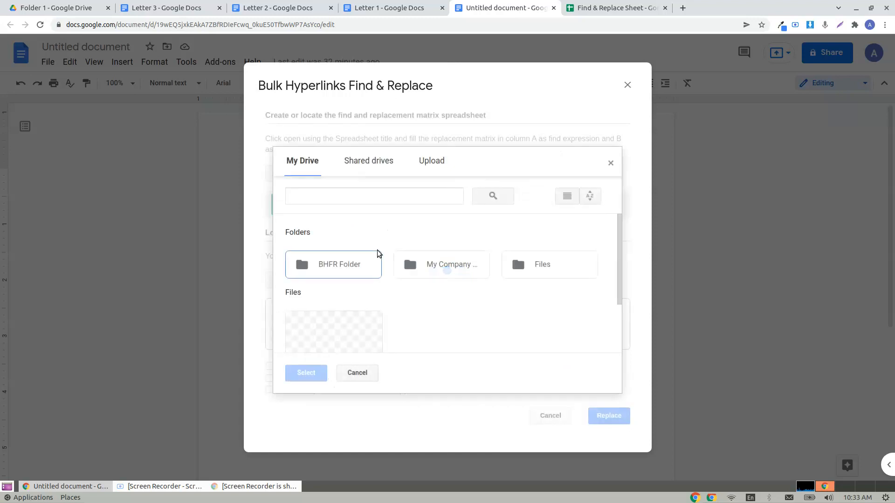
double_click(451, 265)
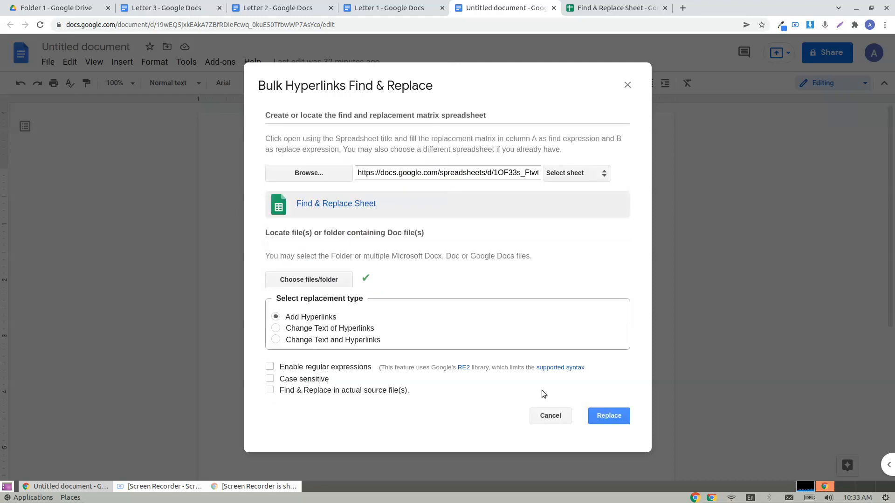
mouse_move(304, 373)
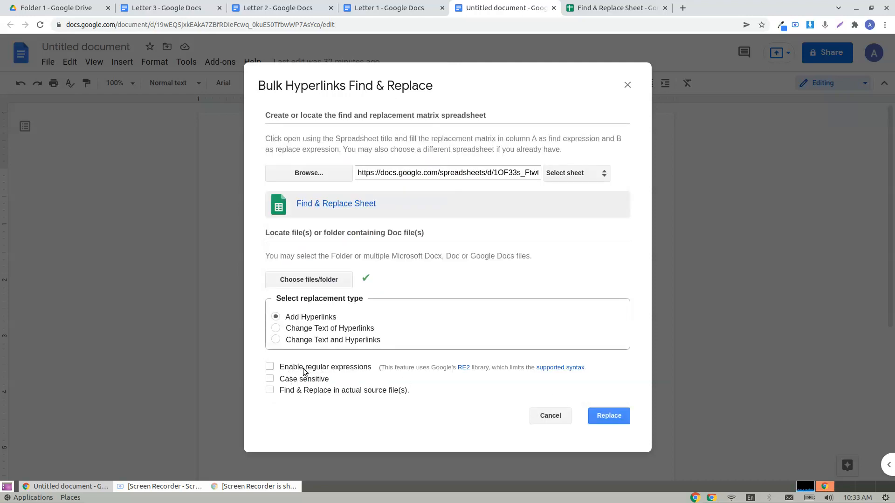
mouse_move(296, 384)
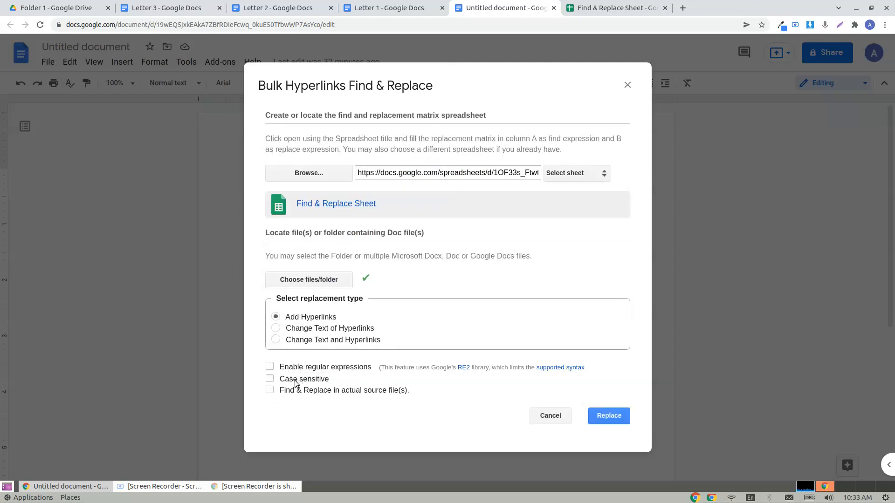
mouse_move(297, 396)
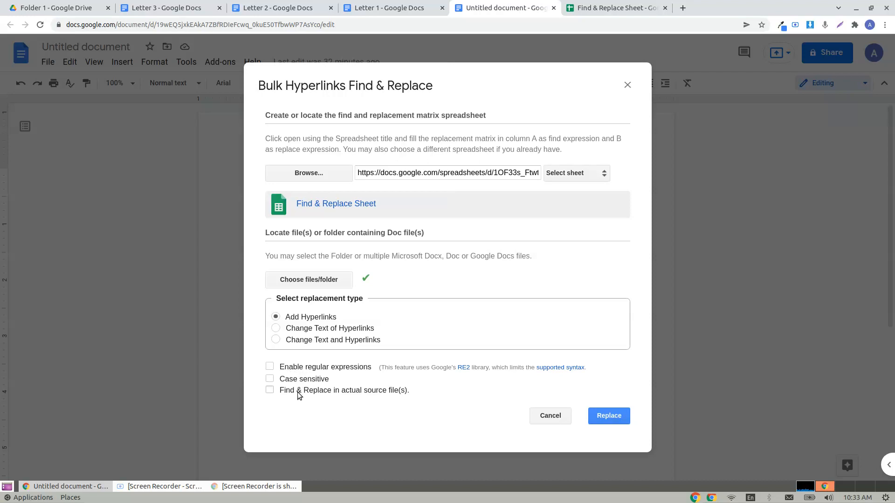
click(270, 390)
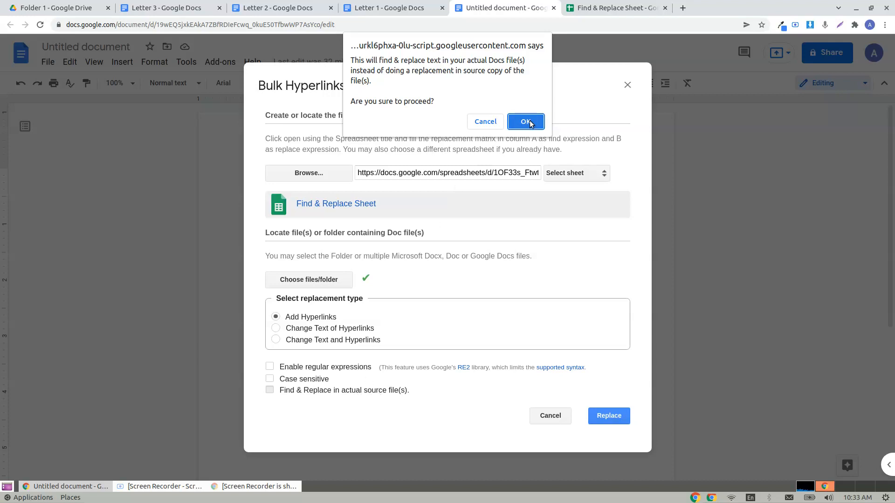
click(526, 121)
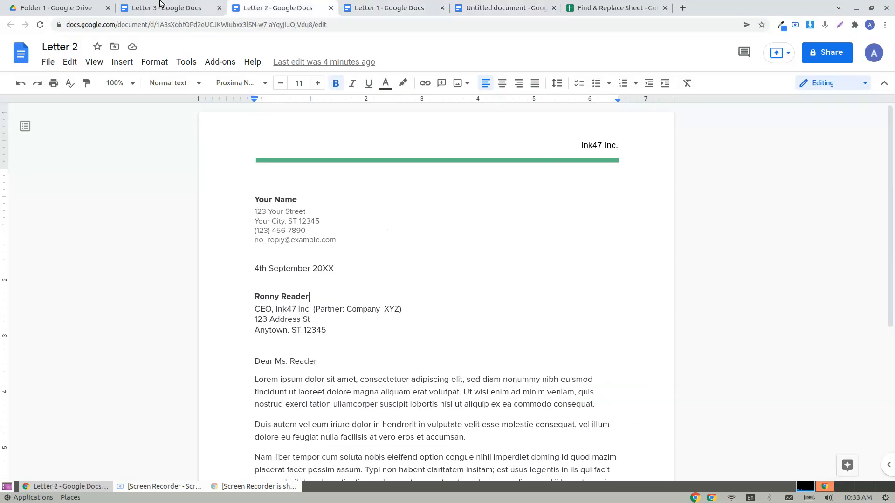
click(387, 8)
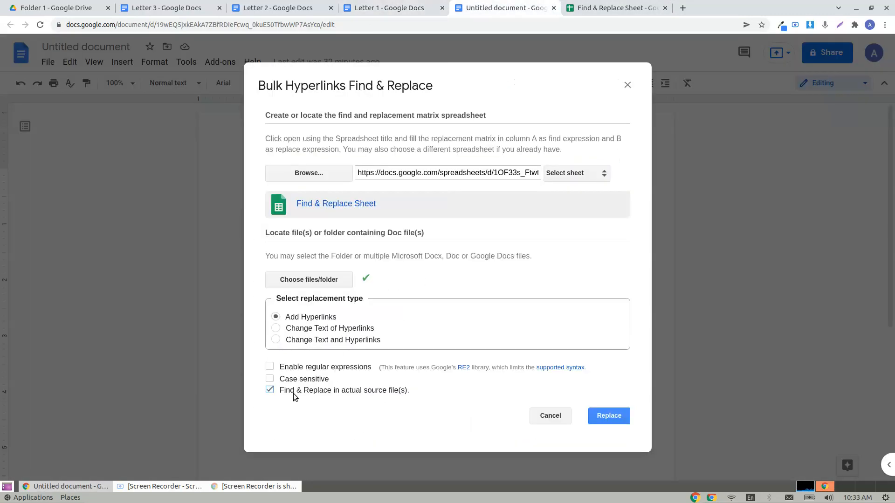
mouse_move(276, 395)
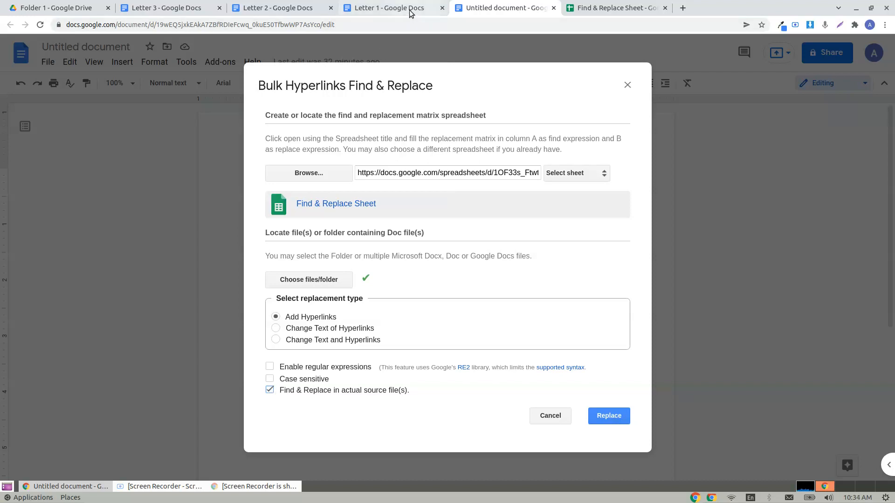
mouse_move(435, 334)
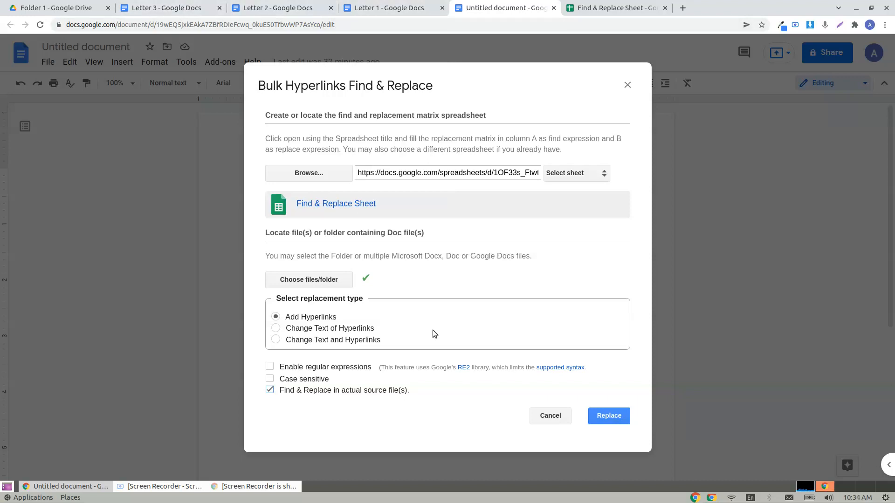
mouse_move(645, 388)
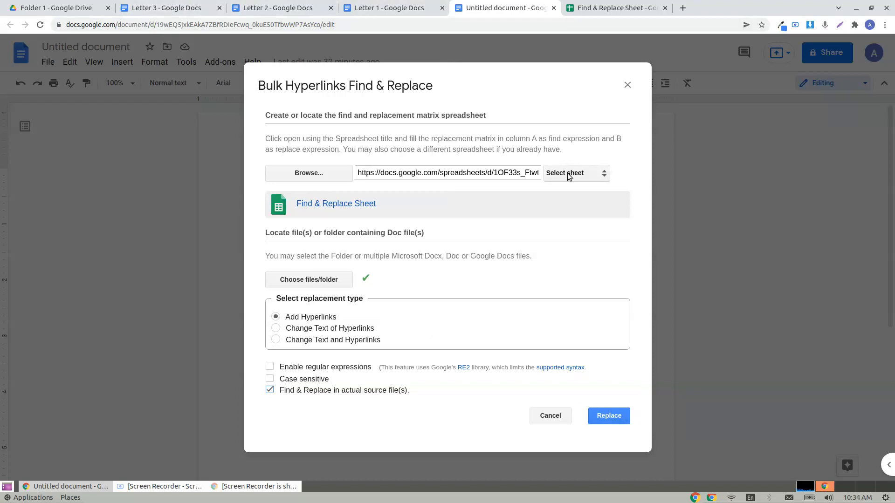
Select the Add Hyperlinks sheet as the matrix and confirm its Ink47 Inc. entry
click(575, 173)
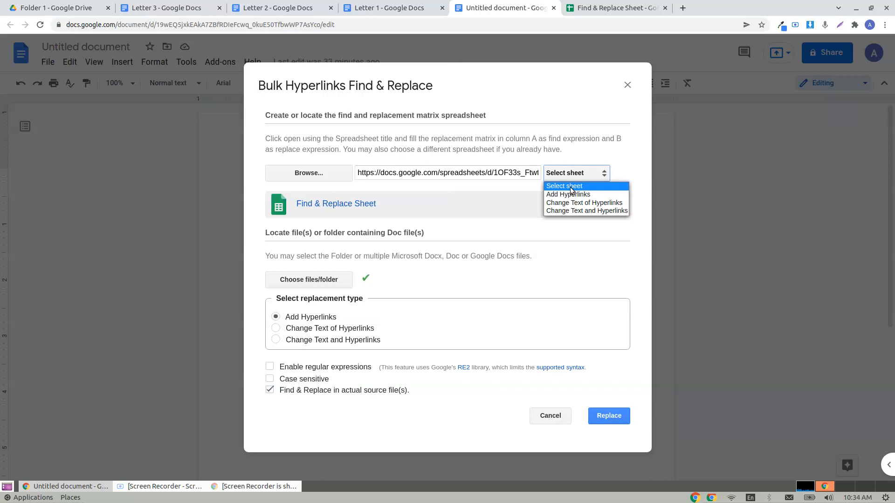
mouse_move(584, 203)
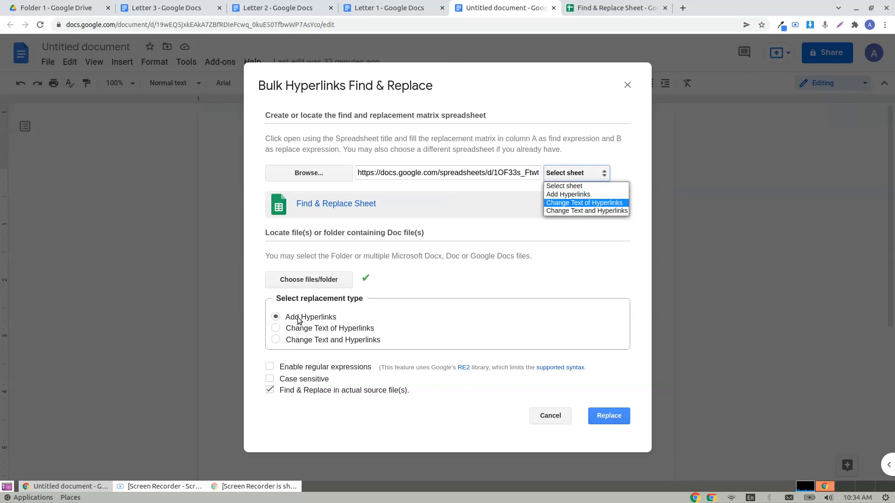
mouse_move(334, 321)
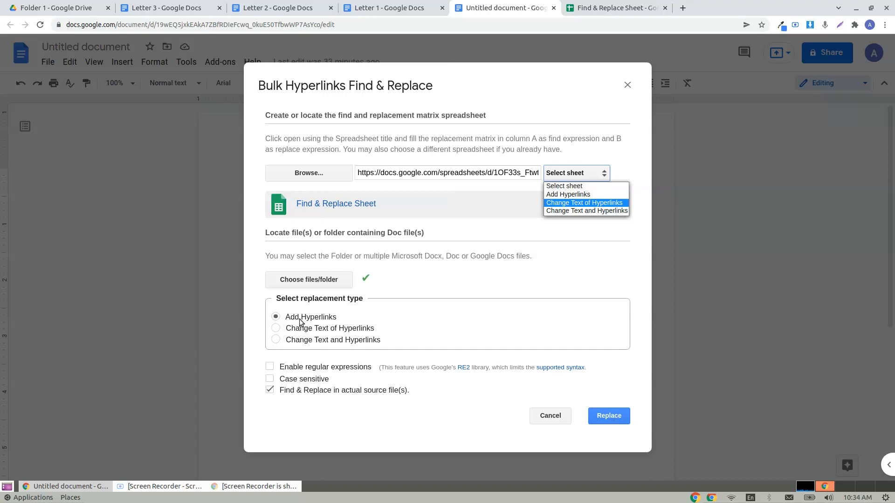
mouse_move(659, 236)
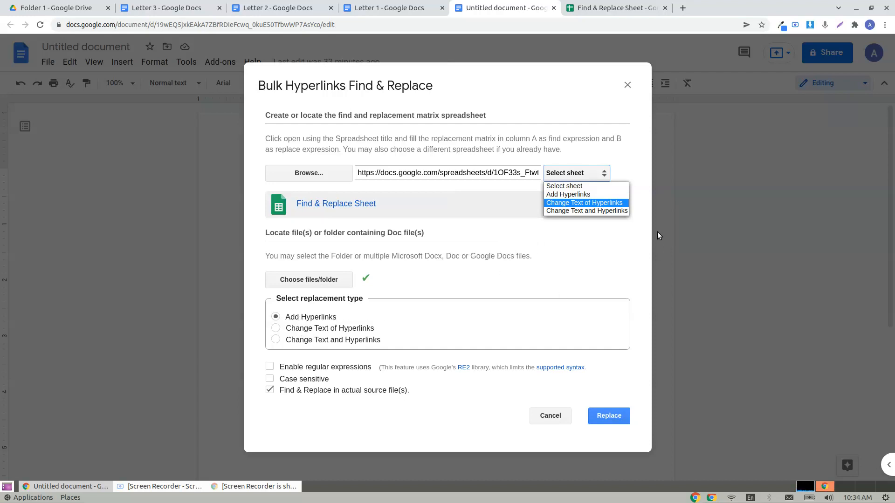
mouse_move(554, 198)
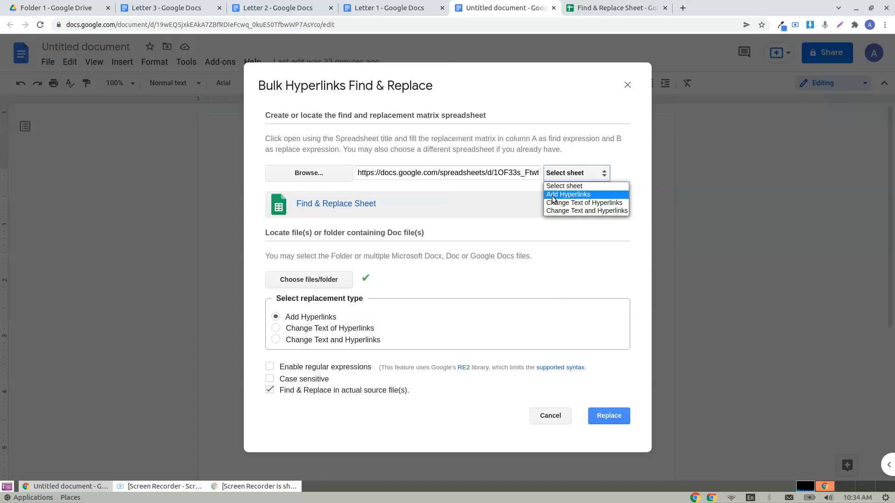
click(569, 194)
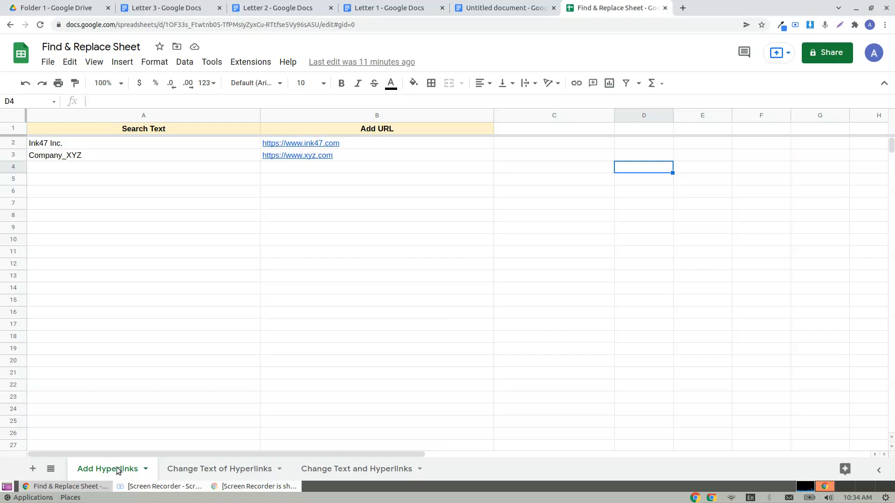
click(42, 144)
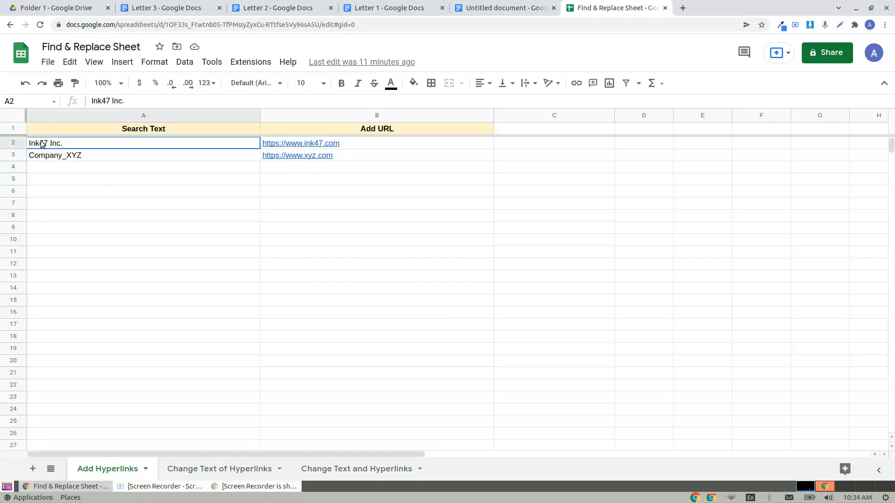
click(300, 144)
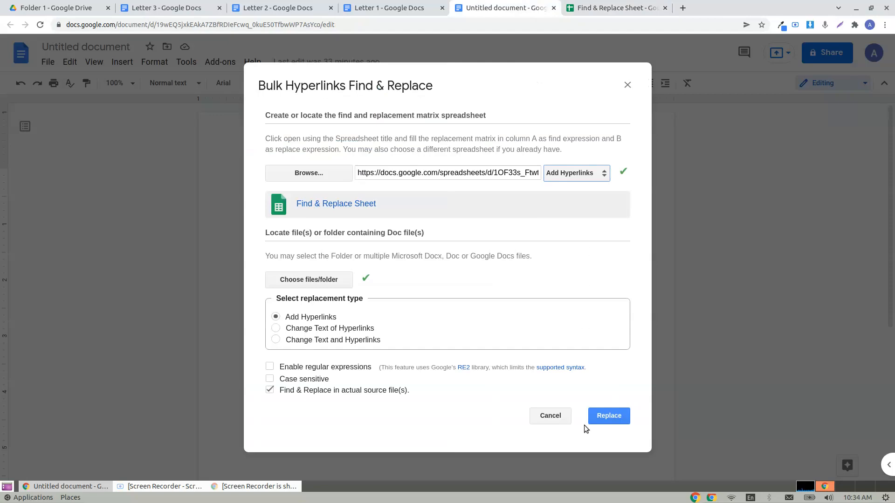
click(390, 7)
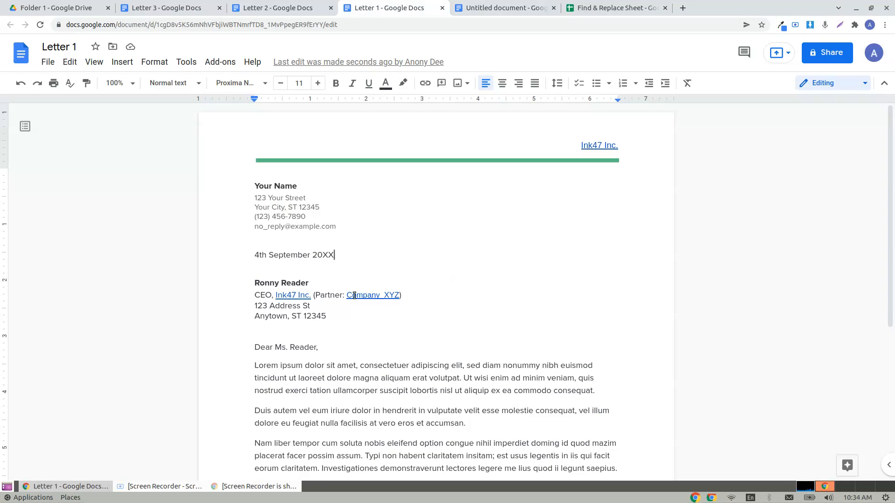
click(505, 7)
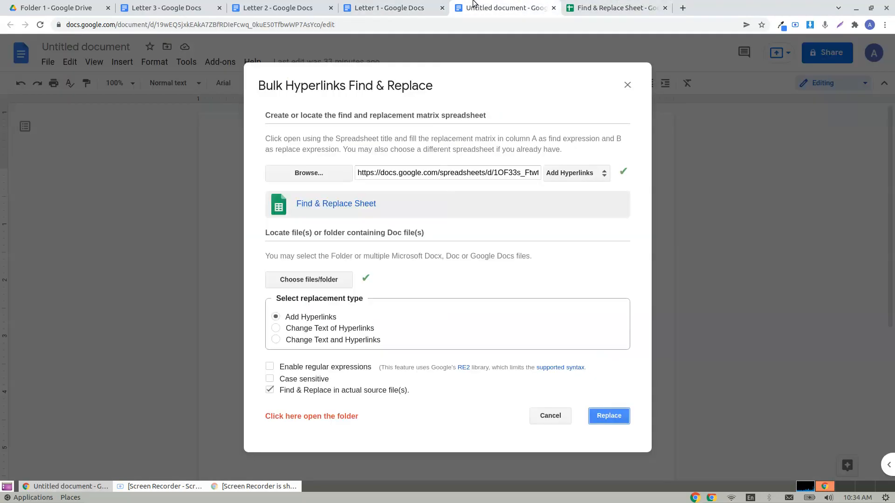
click(387, 8)
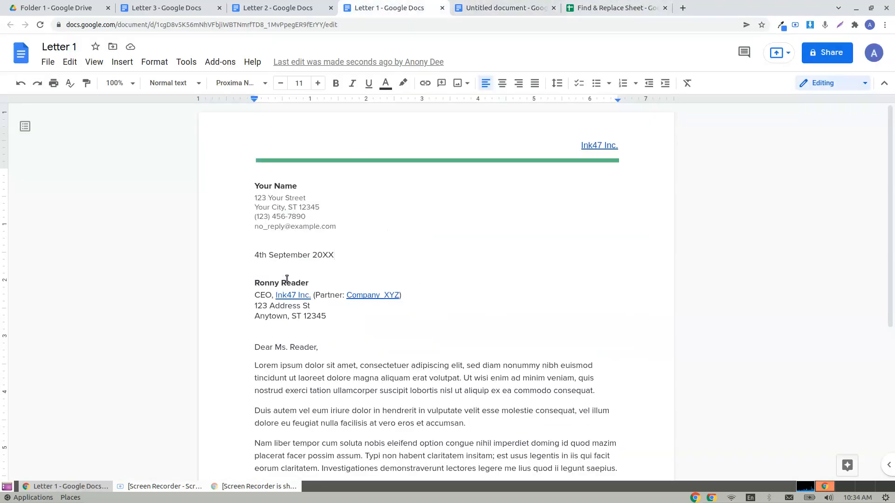
click(293, 295)
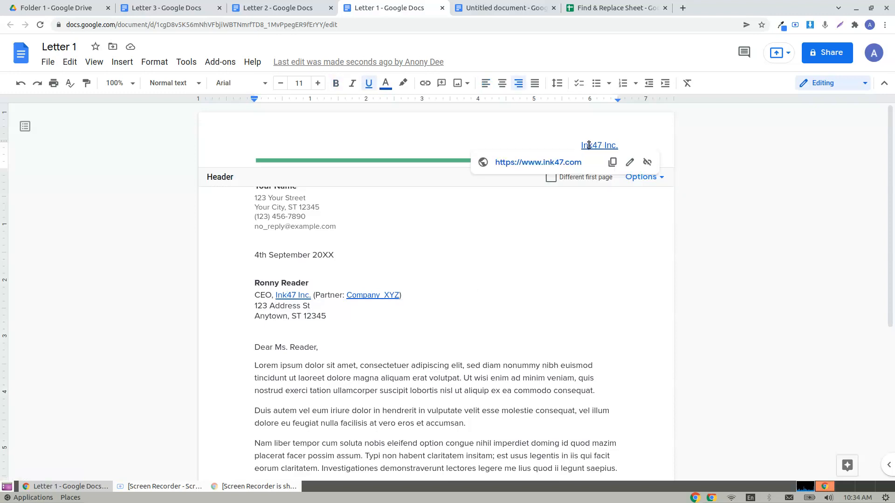
mouse_move(546, 166)
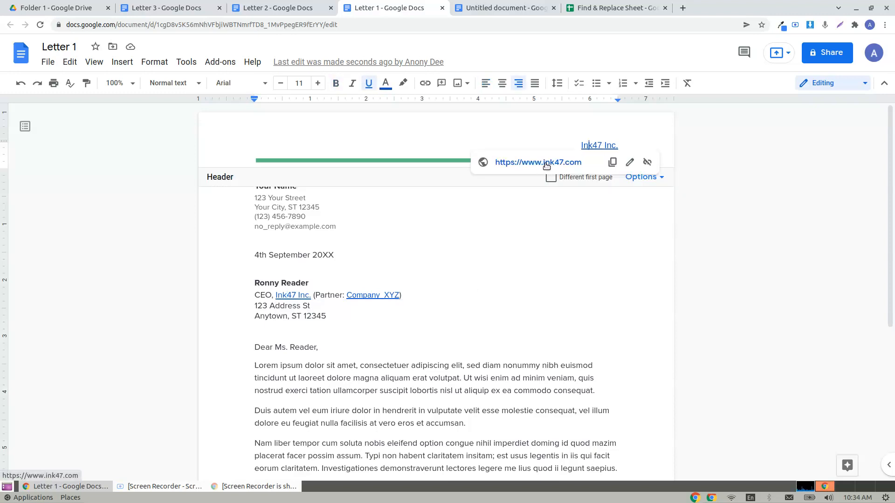
mouse_move(550, 172)
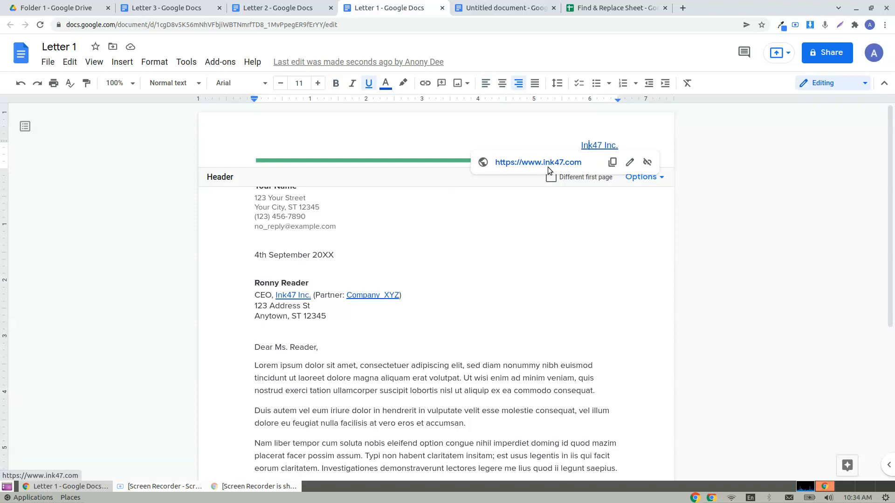
Verify the new links in Letters 2 and 3, then return to the add-on dialog
click(279, 7)
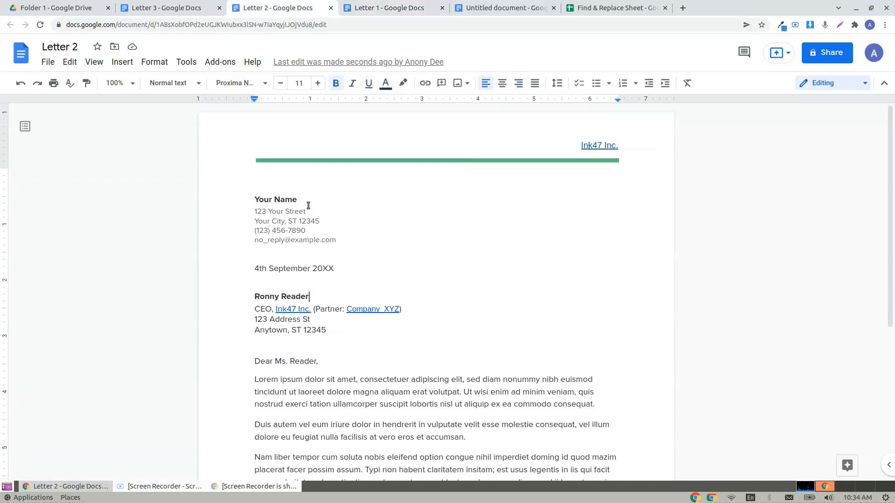
click(164, 7)
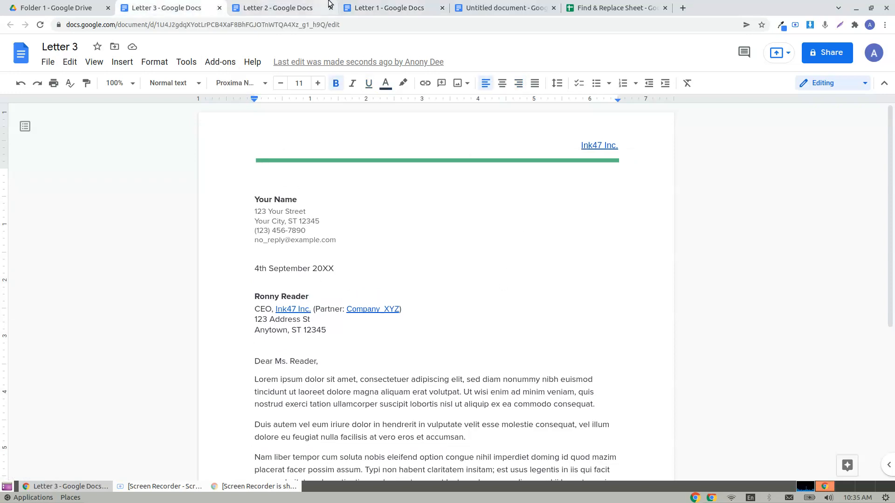
click(390, 7)
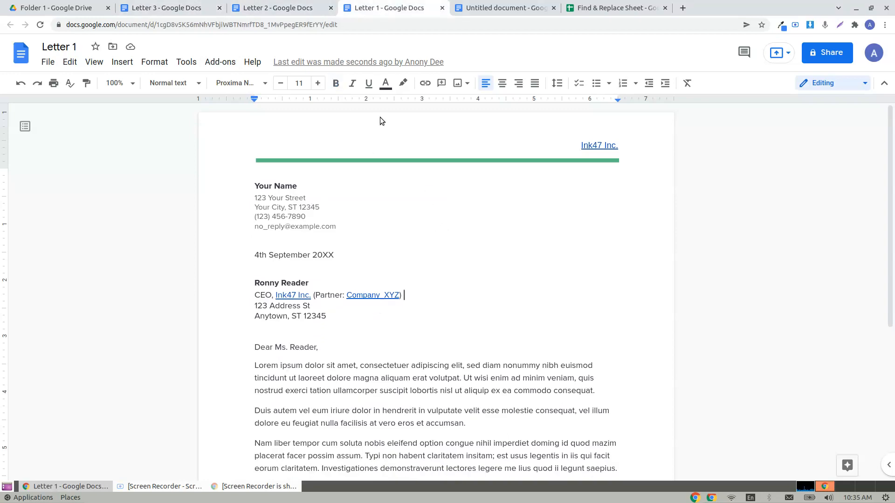
click(625, 7)
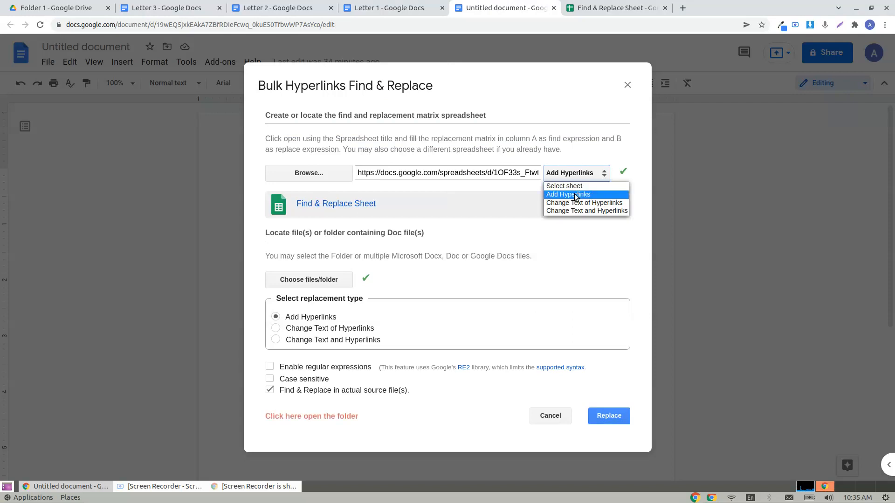
Switch the add-on to the Change Text of Hyperlinks sheet (Ink47 Inc. → Ink94 Inc.) and bring up Letter 1
click(584, 204)
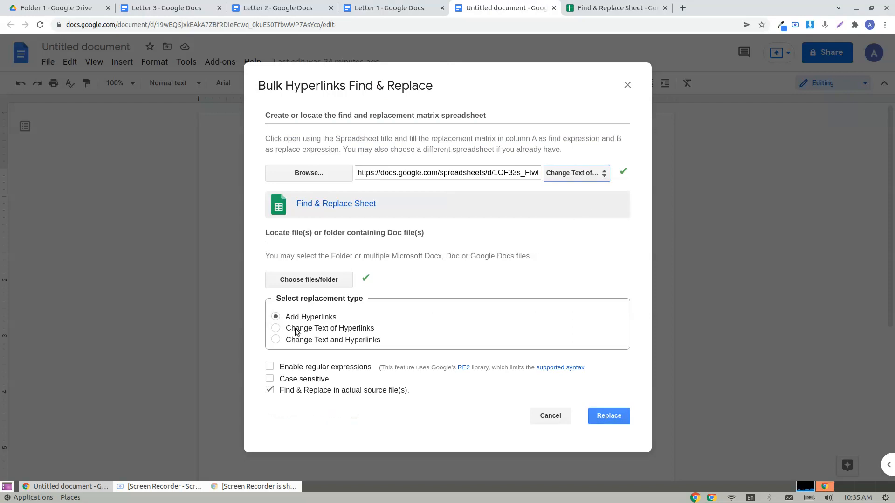
click(276, 329)
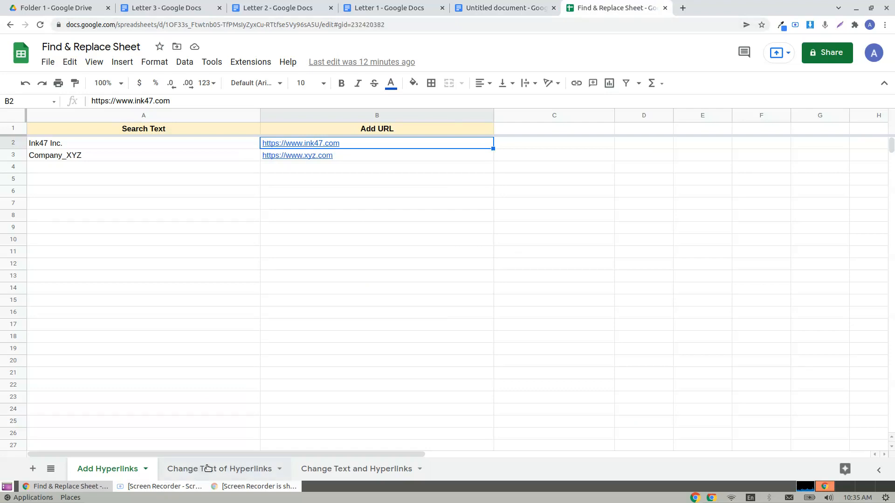
click(216, 469)
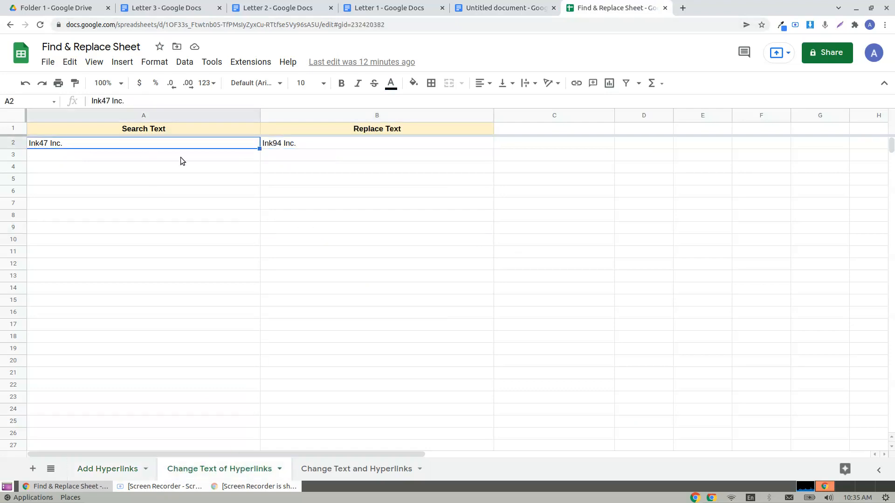
mouse_move(280, 145)
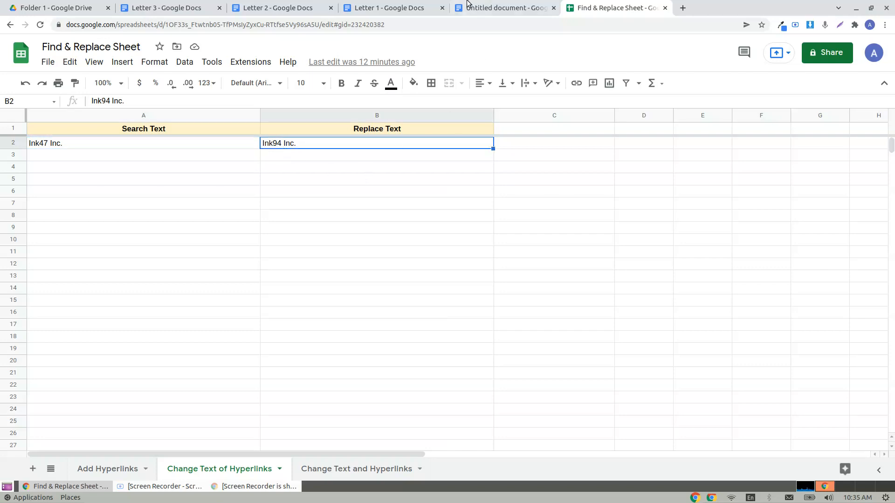
click(386, 8)
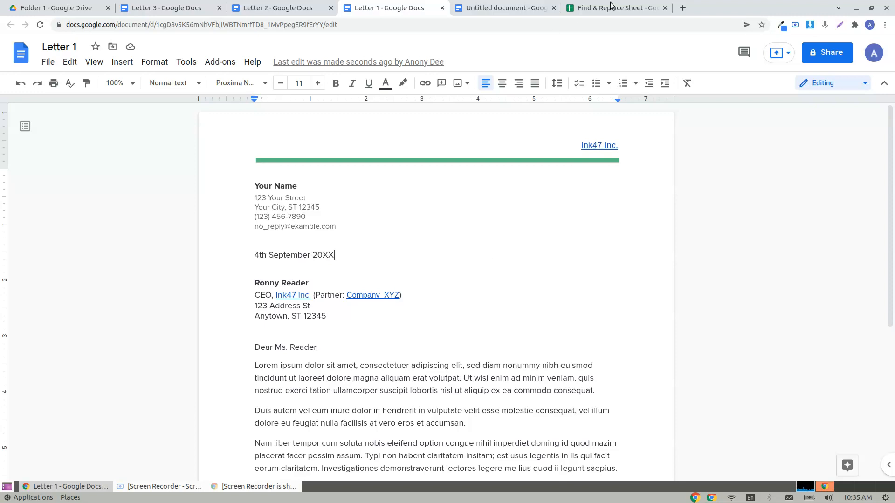
Run the Change Text of Hyperlinks replacement across the letters
click(507, 7)
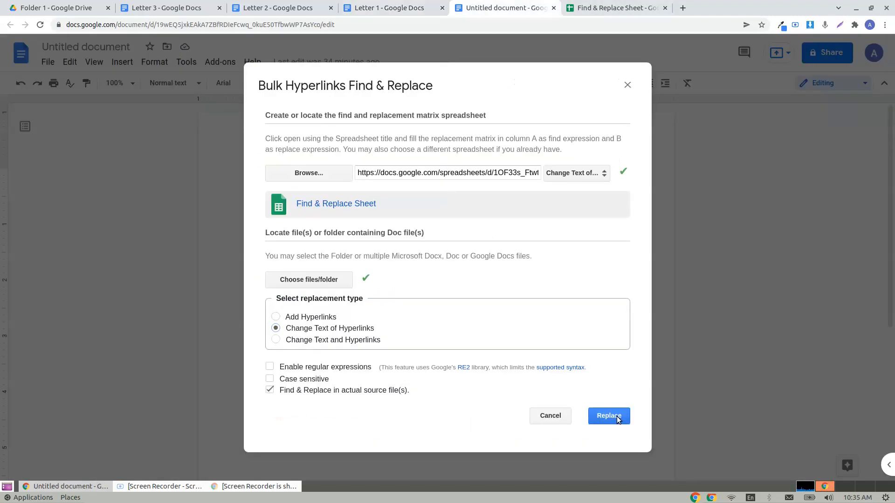
click(609, 416)
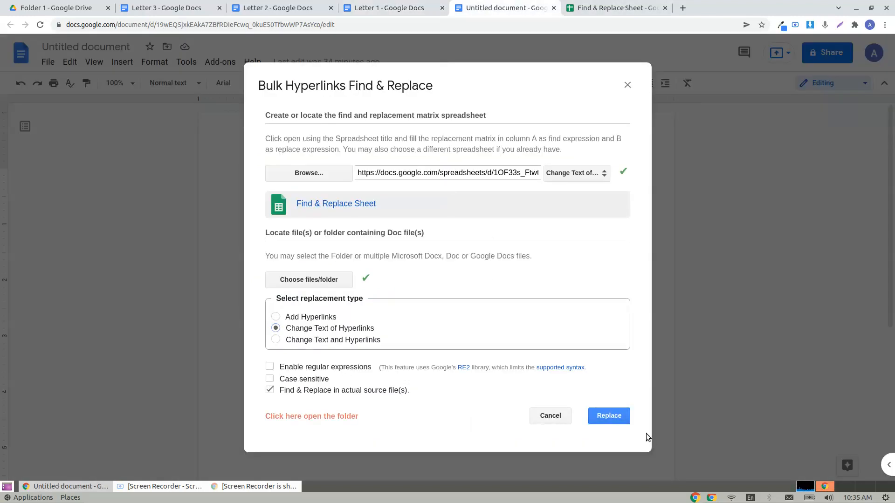
click(610, 416)
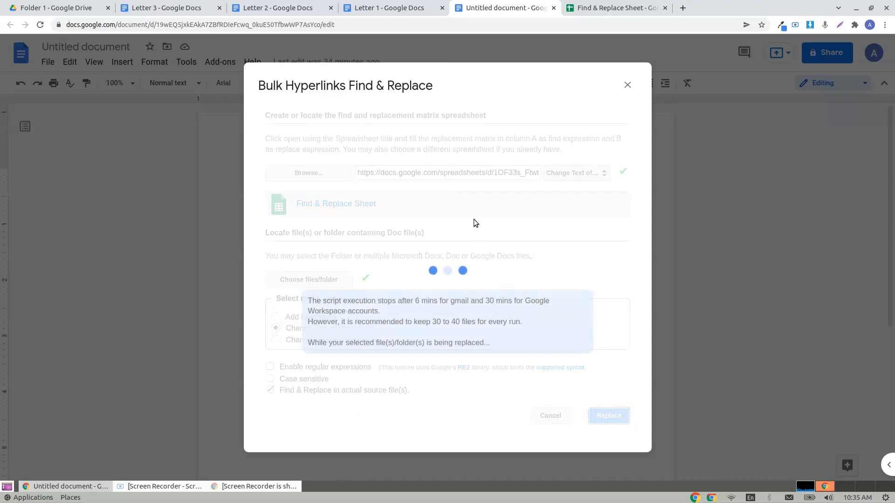
click(389, 7)
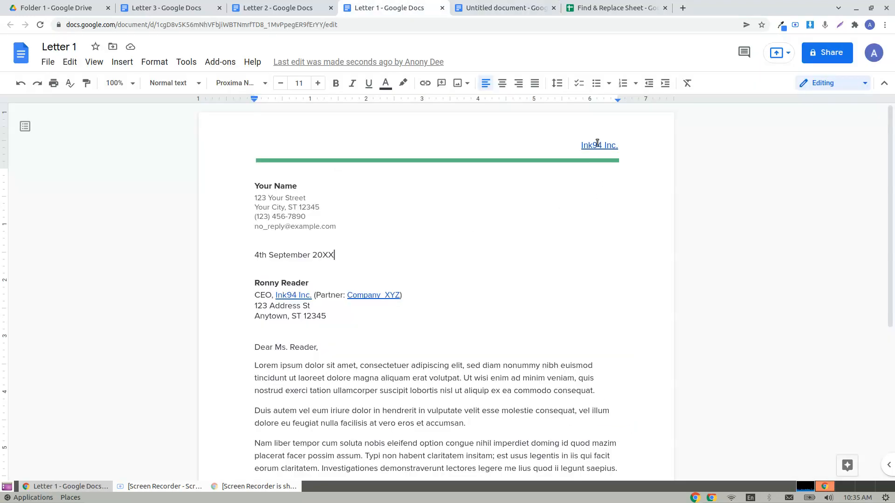
click(293, 294)
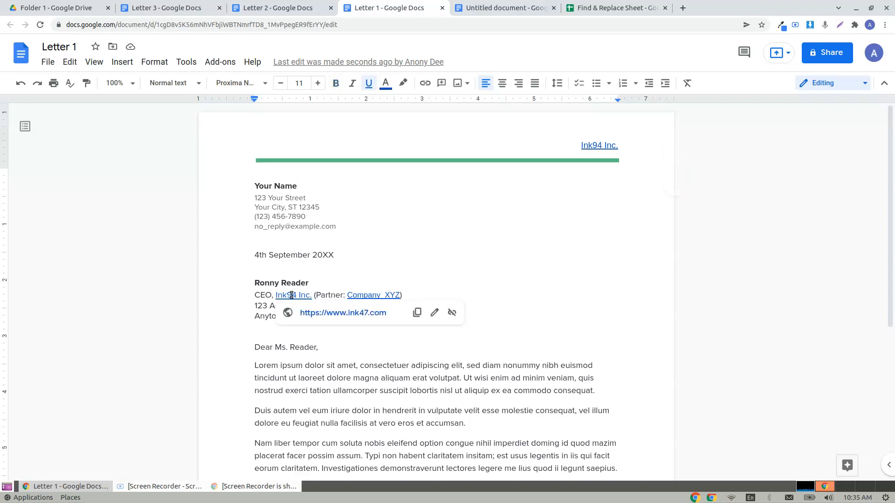
mouse_move(352, 317)
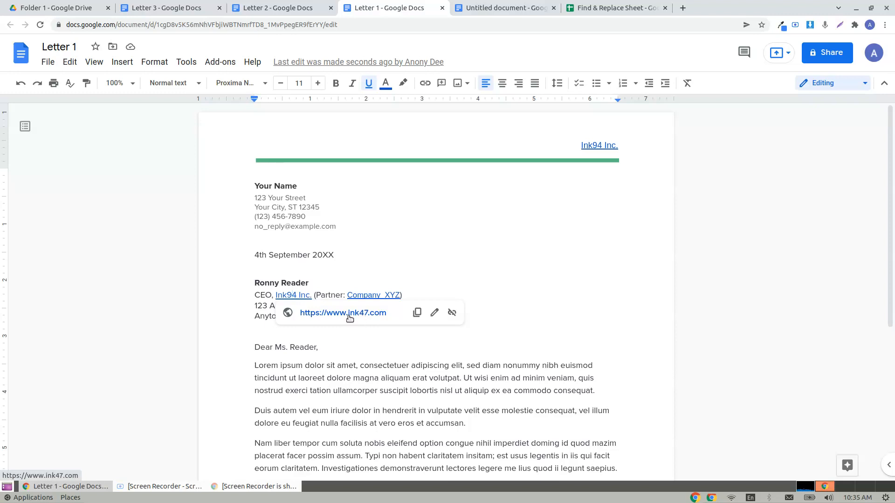
mouse_move(363, 319)
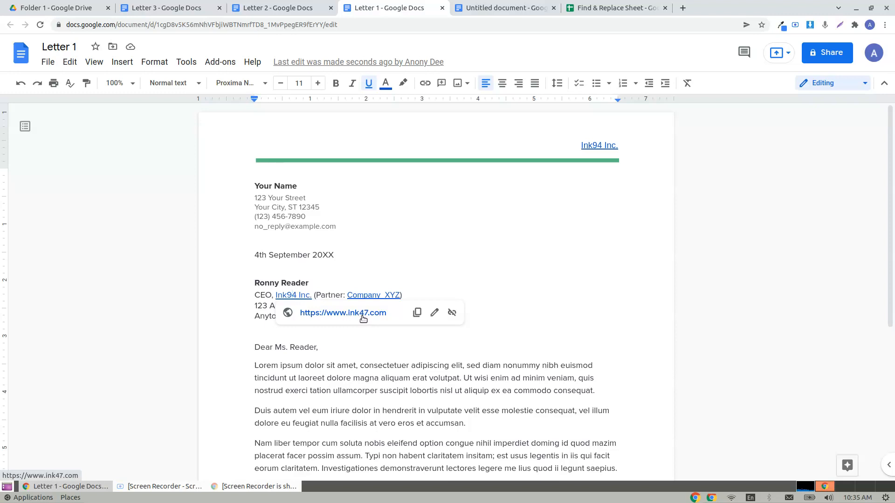
click(621, 8)
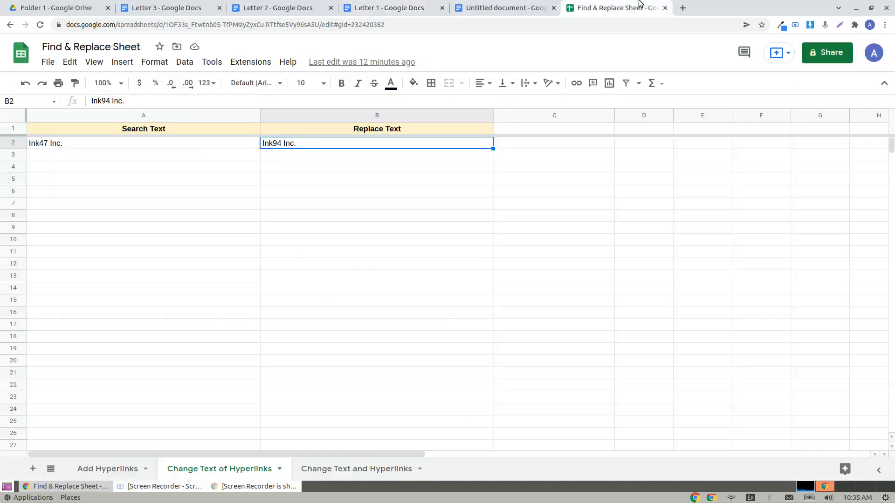
click(357, 469)
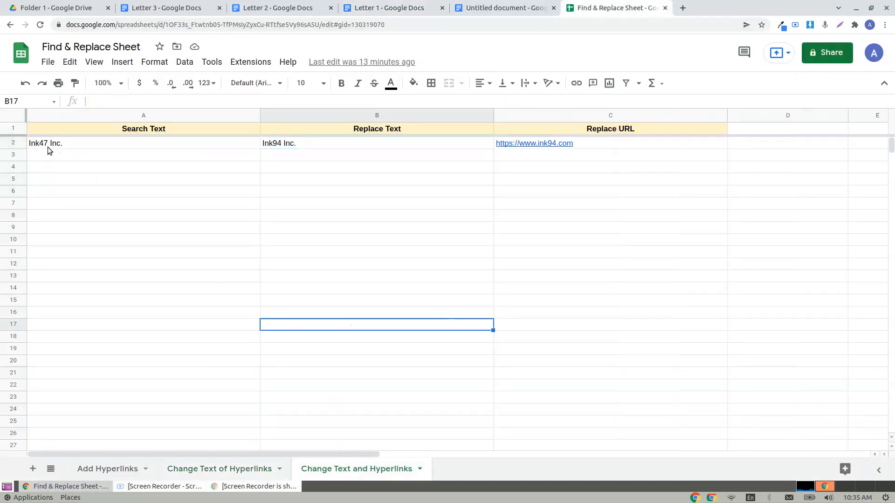
mouse_move(279, 150)
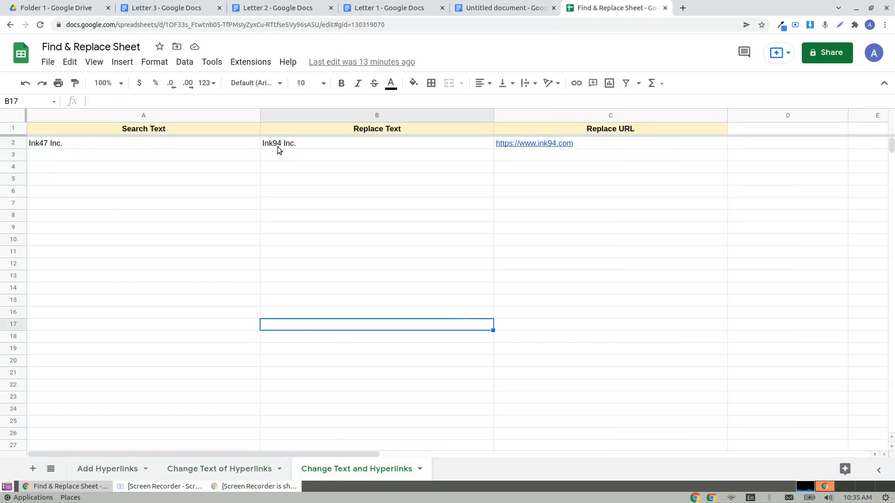
mouse_move(505, 155)
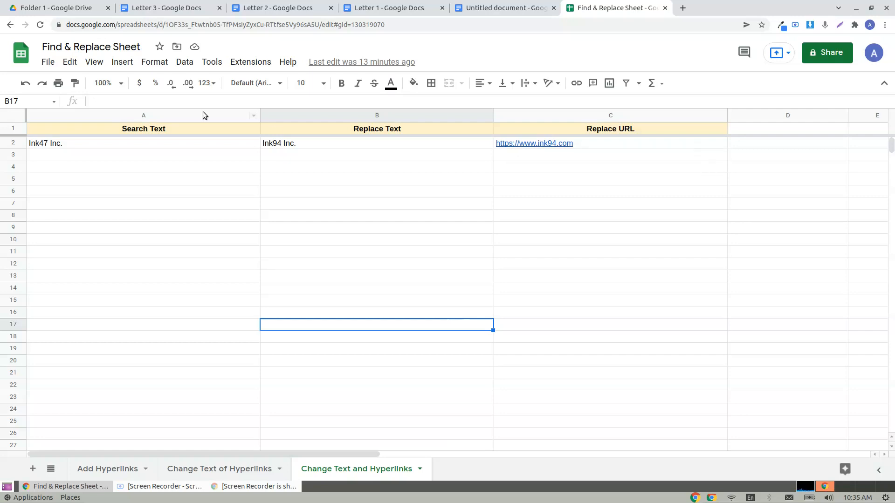
click(385, 7)
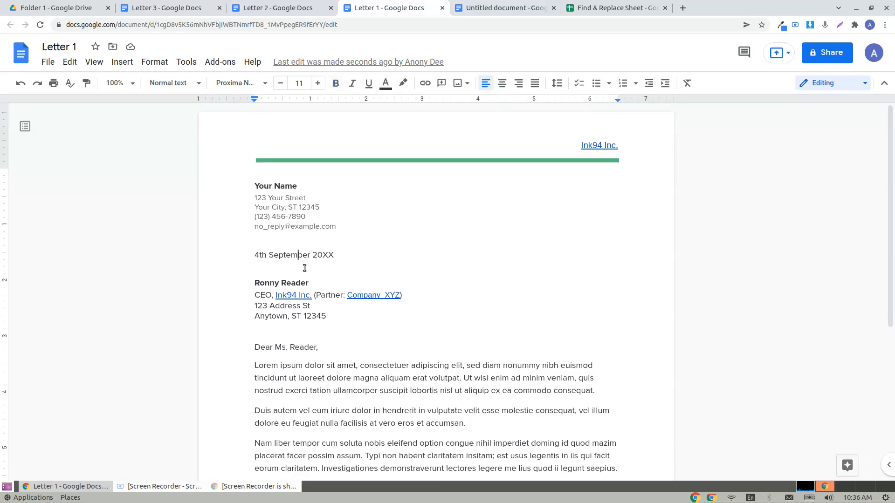
click(613, 7)
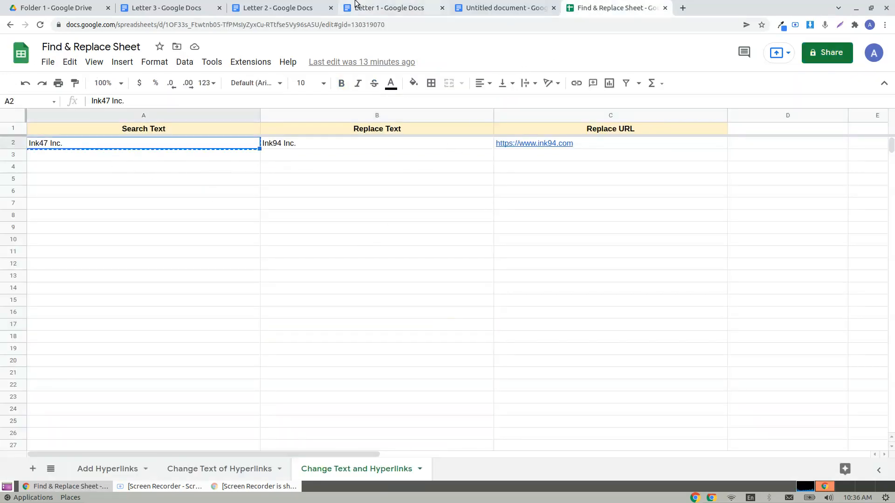
Choose the Change Text and Hyperlinks replacement mode in the Bulk Hyperlinks dialog
click(392, 7)
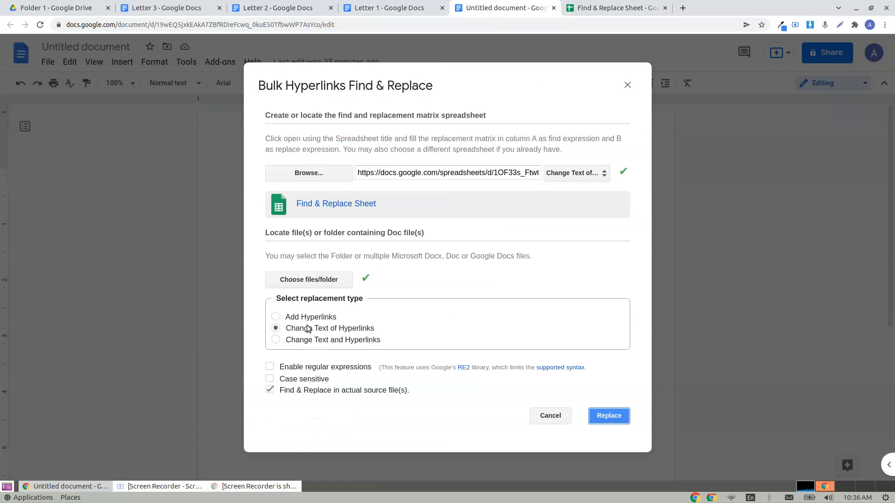
click(276, 339)
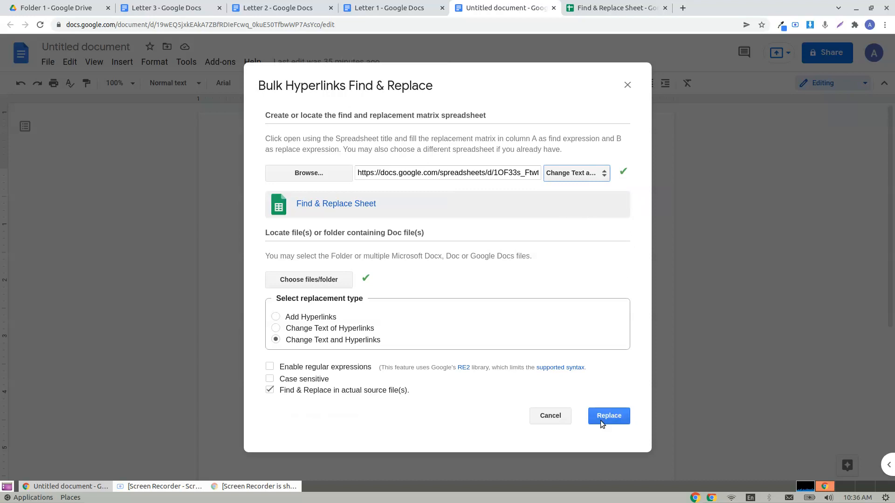
click(609, 416)
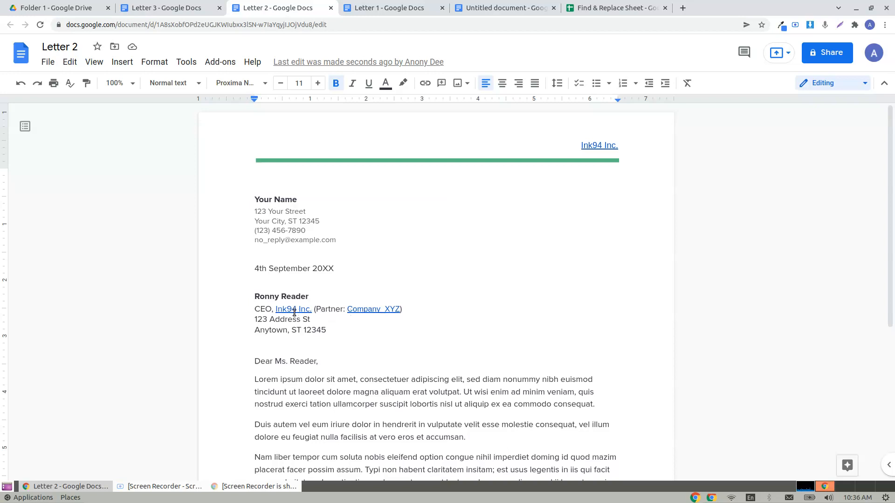
Add unlinked Ink47 Inc. after the partner name in Letter 1 and Letter 2
click(390, 8)
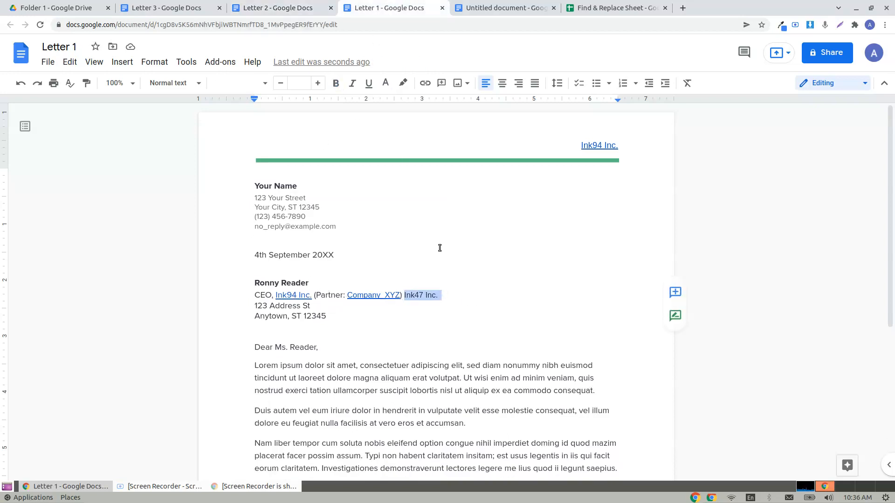
click(276, 8)
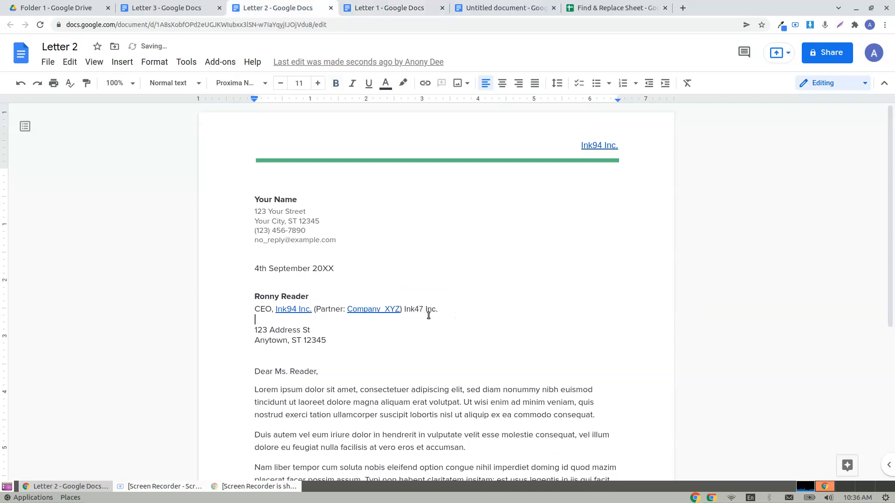
click(163, 7)
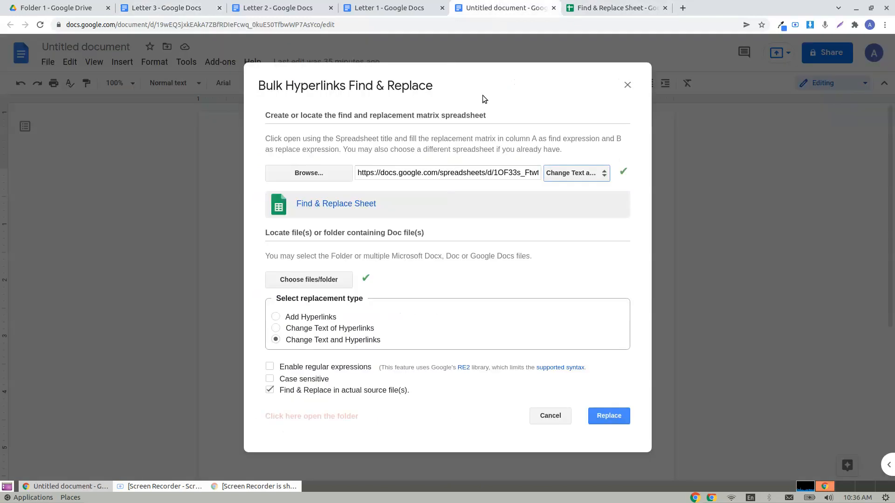
mouse_move(595, 183)
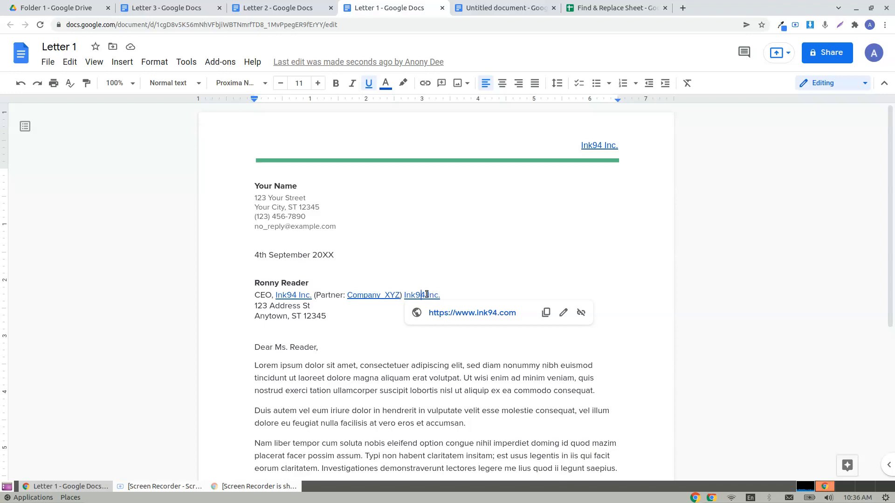
mouse_move(496, 321)
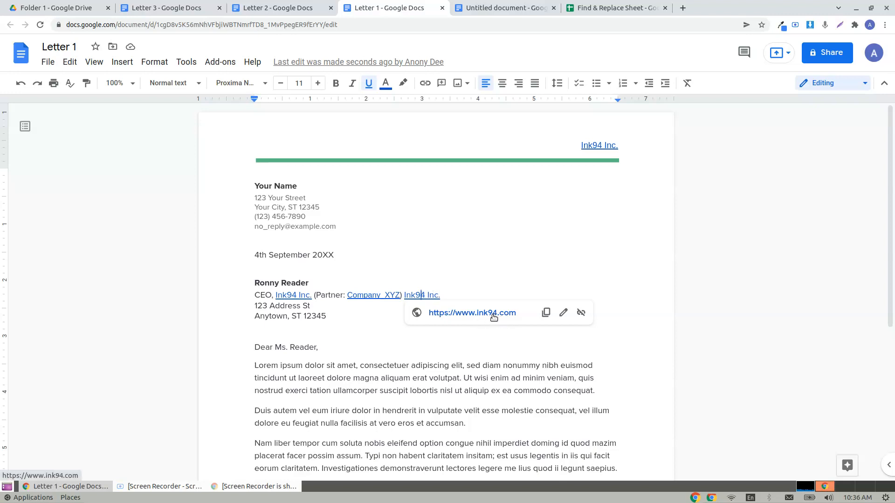
click(276, 8)
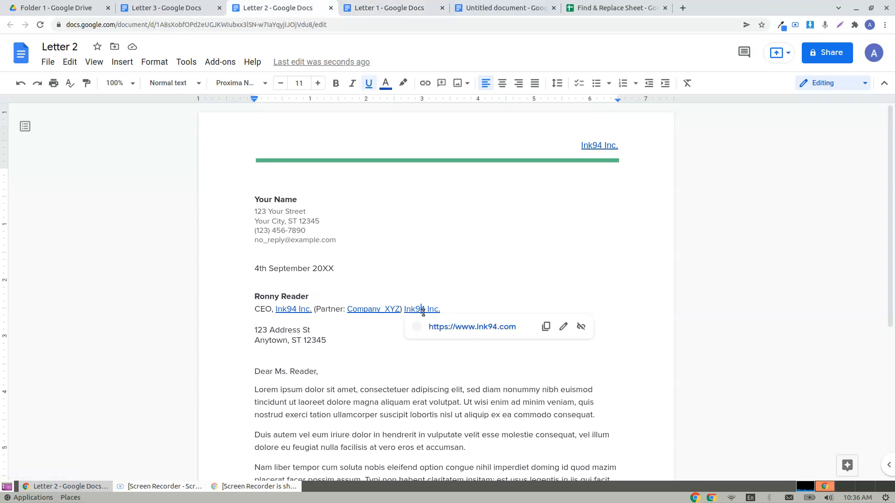
click(163, 8)
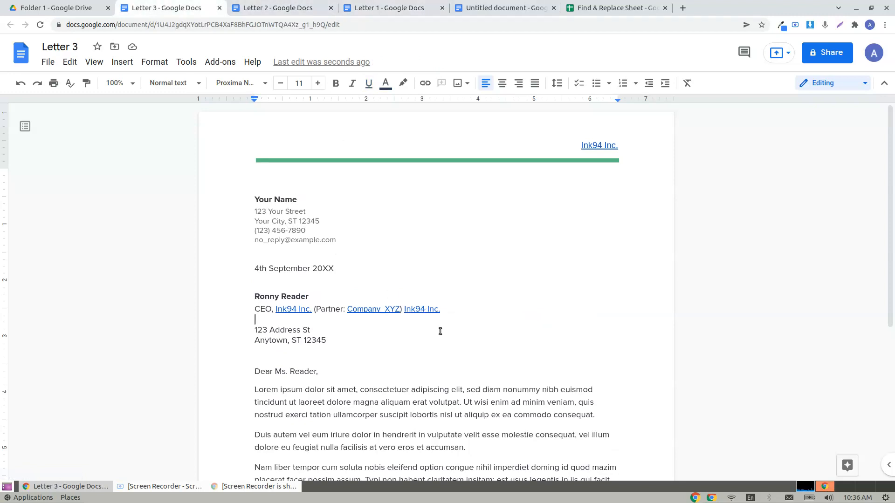